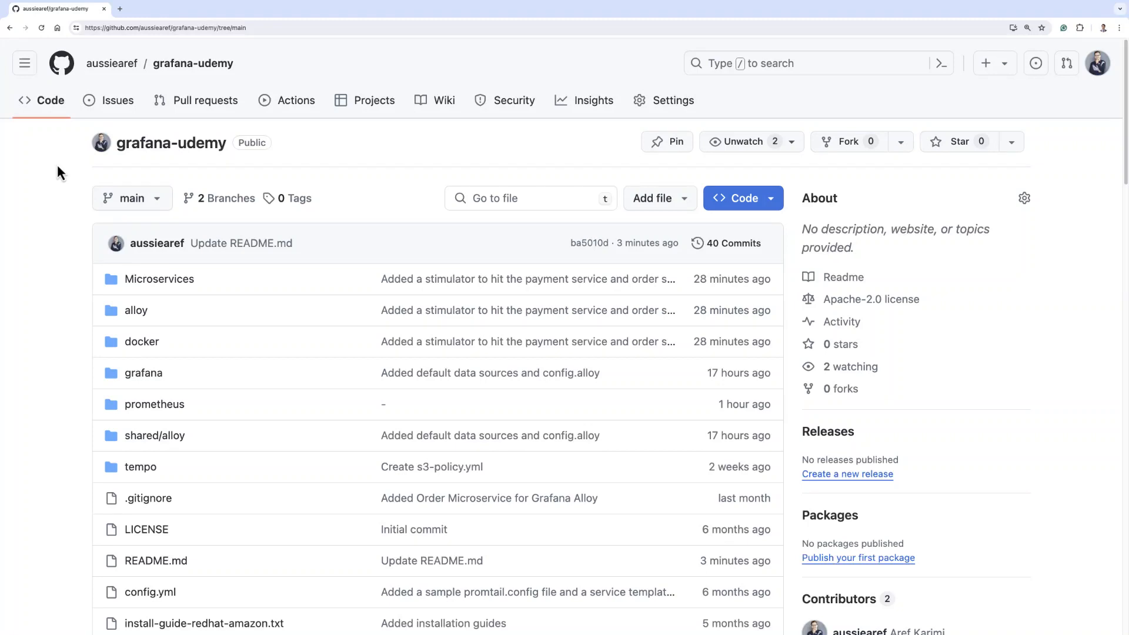
mouse_move(46, 242)
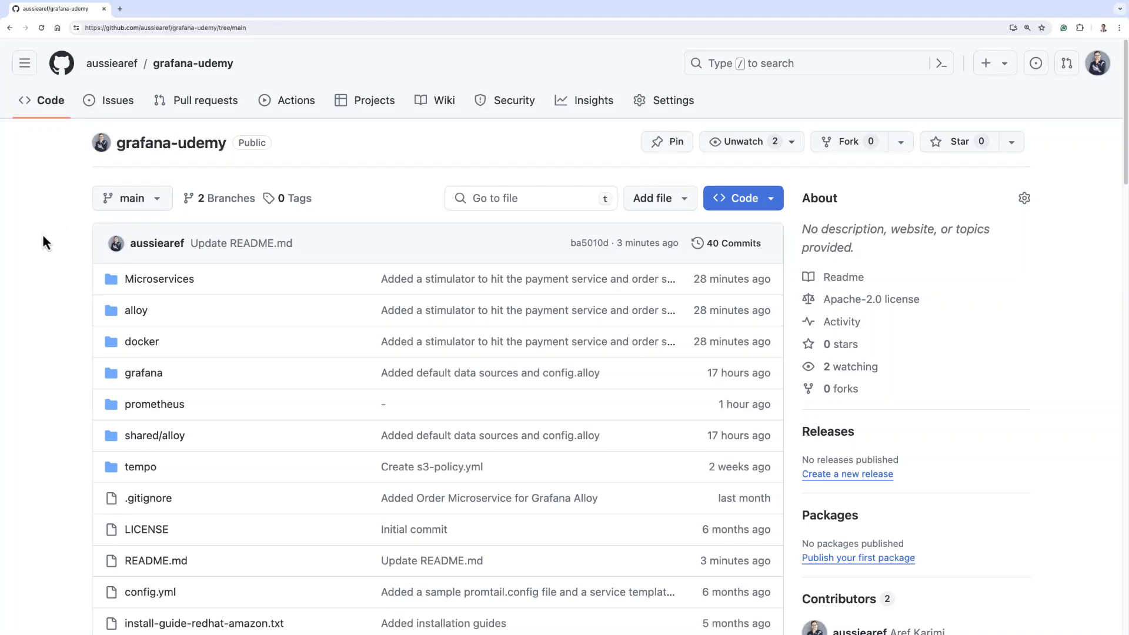
mouse_move(392, 184)
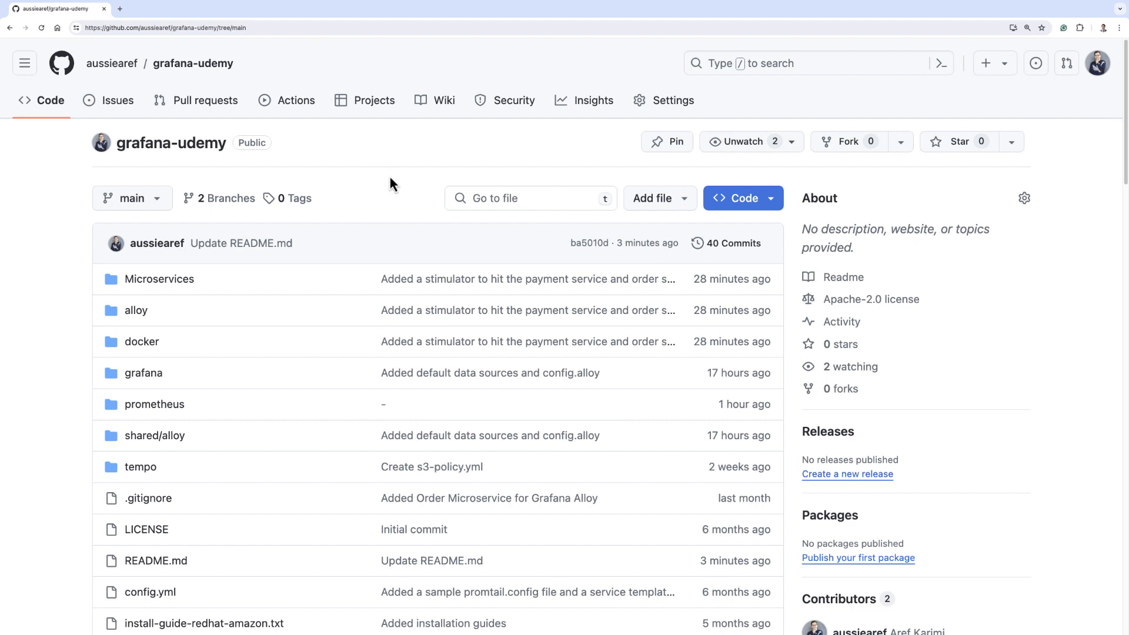
mouse_move(385, 168)
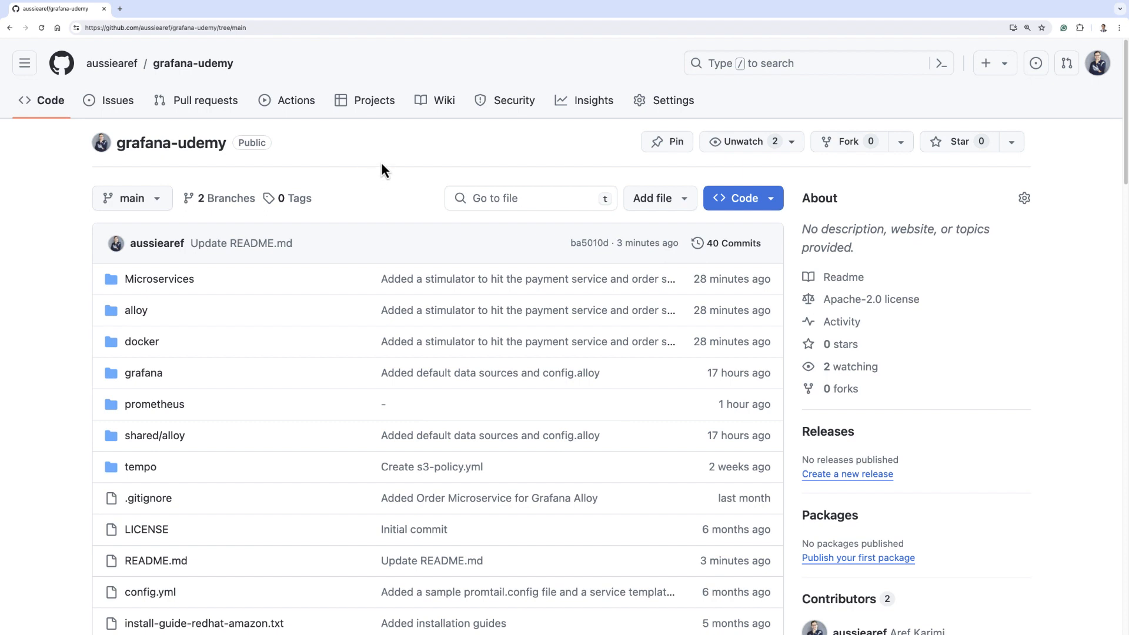
mouse_move(315, 165)
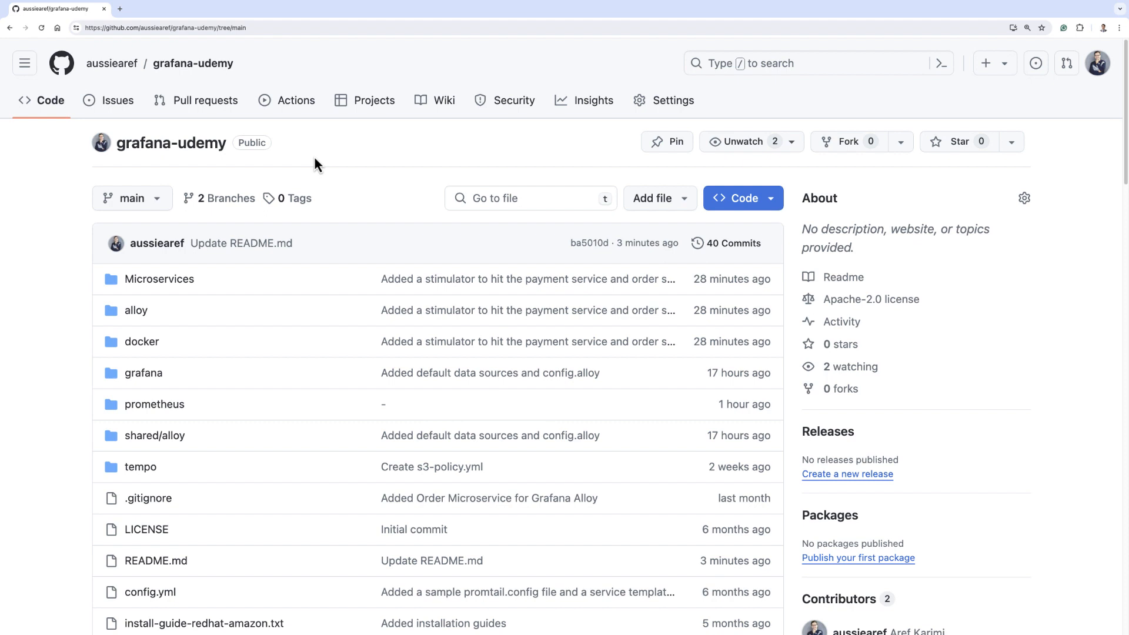
mouse_move(171, 143)
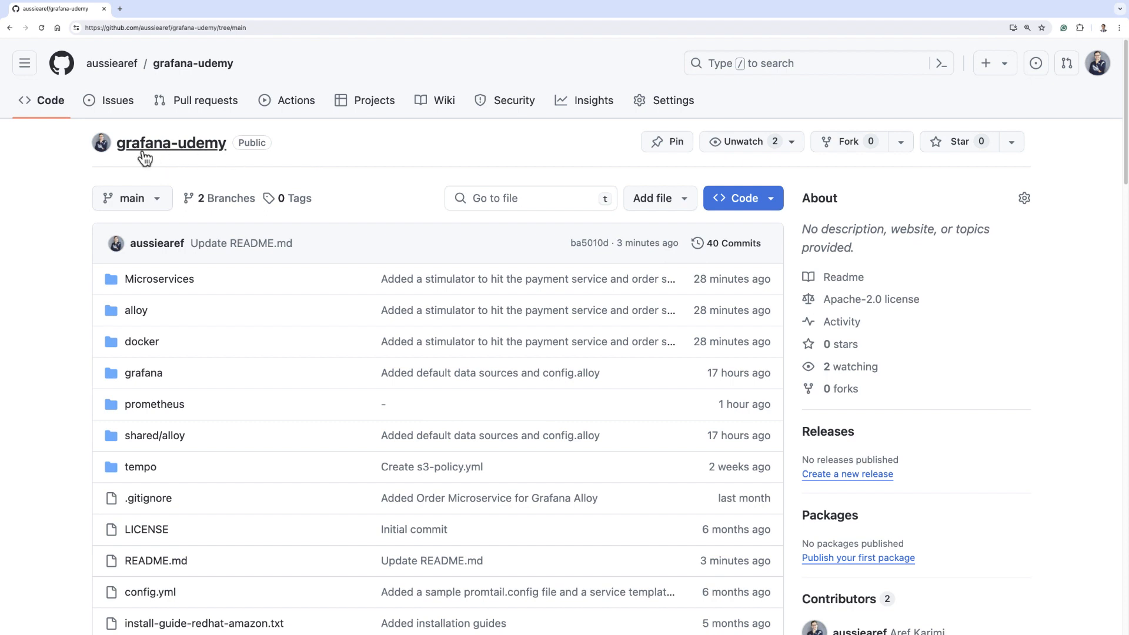
Browse the docker folder's files, then return to the README's stack contents and launch steps.
scroll("down", 3)
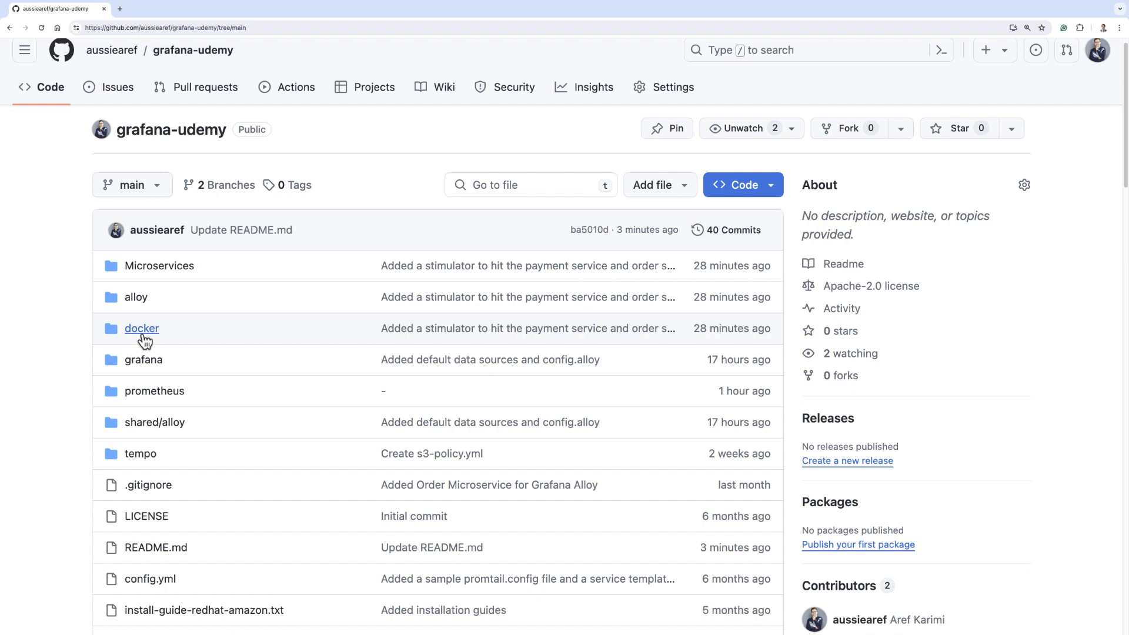
left_click(141, 329)
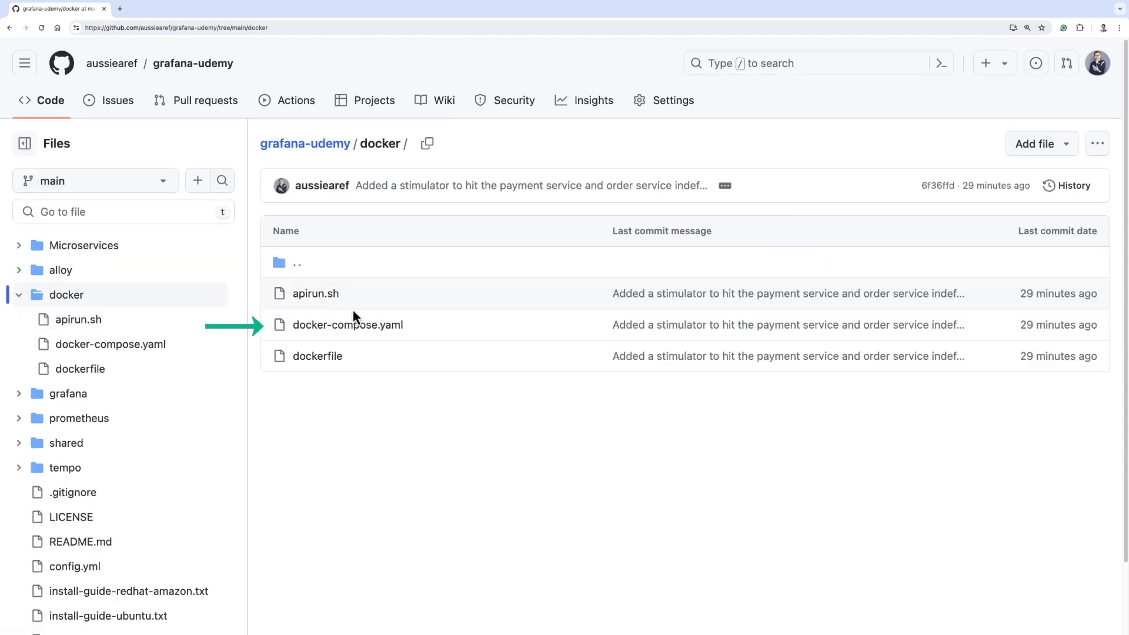
mouse_move(353, 346)
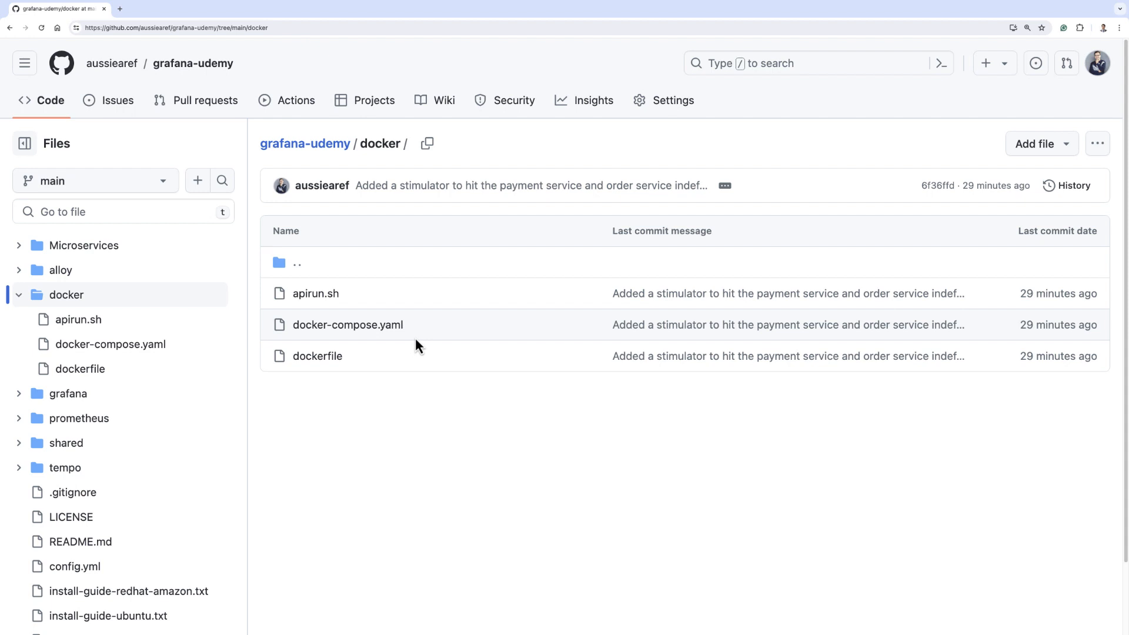
mouse_move(351, 293)
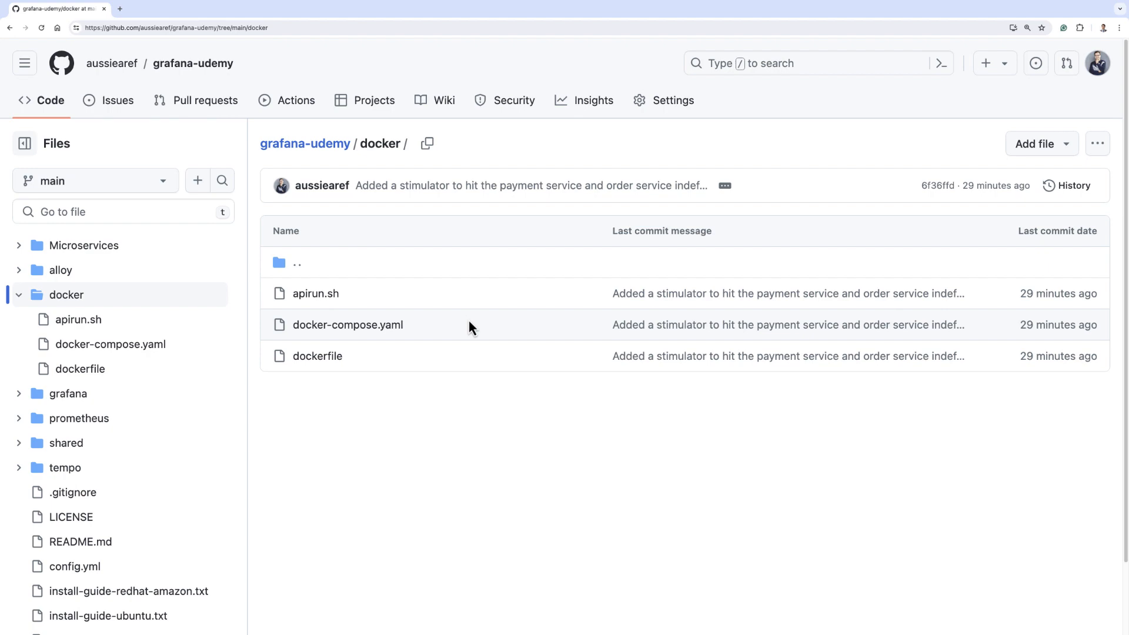
left_click(304, 144)
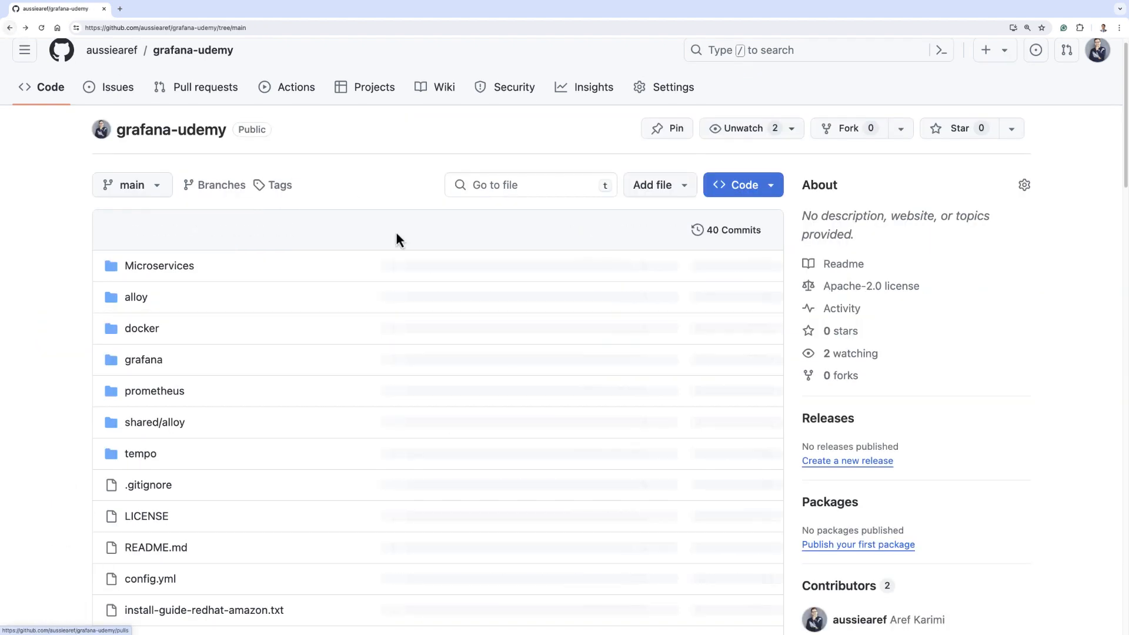
scroll("down", 3)
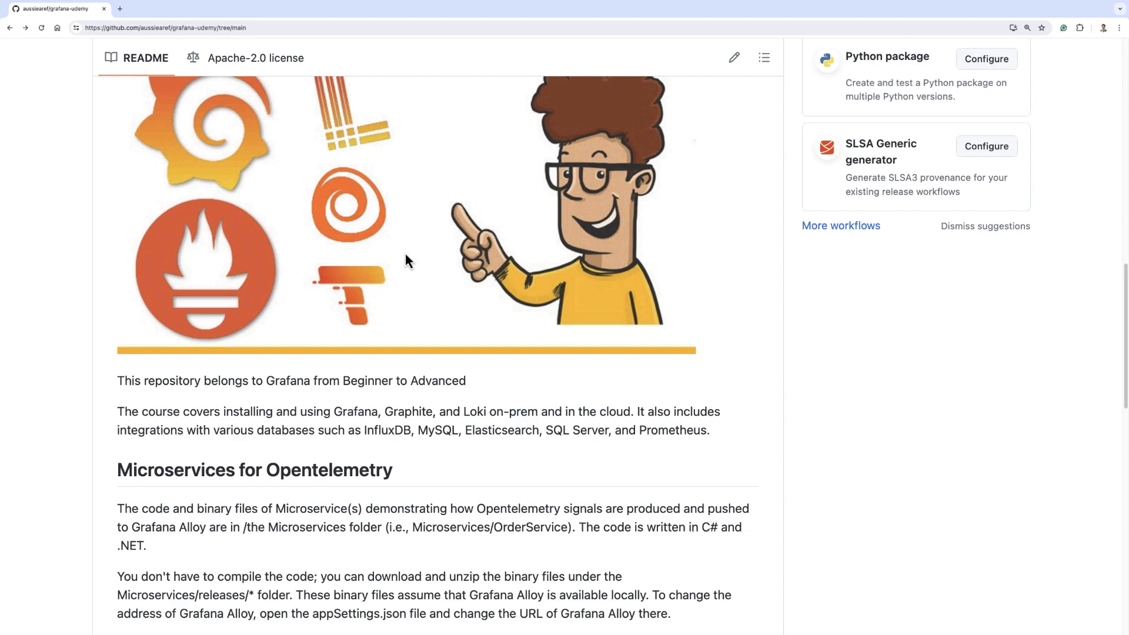
scroll("down", 3)
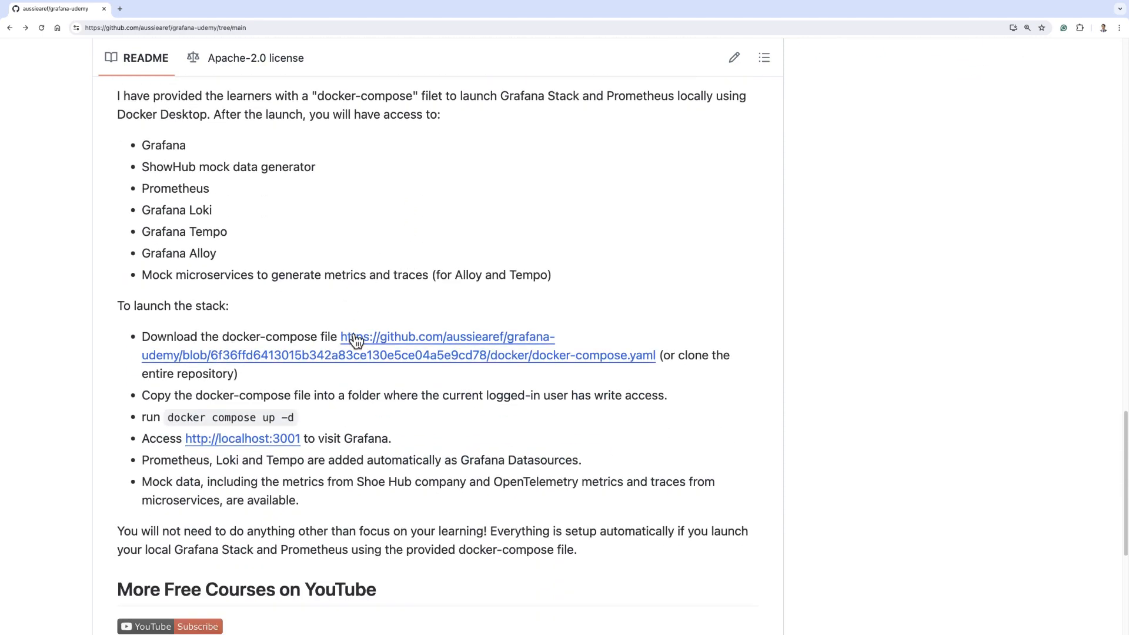
mouse_move(340, 512)
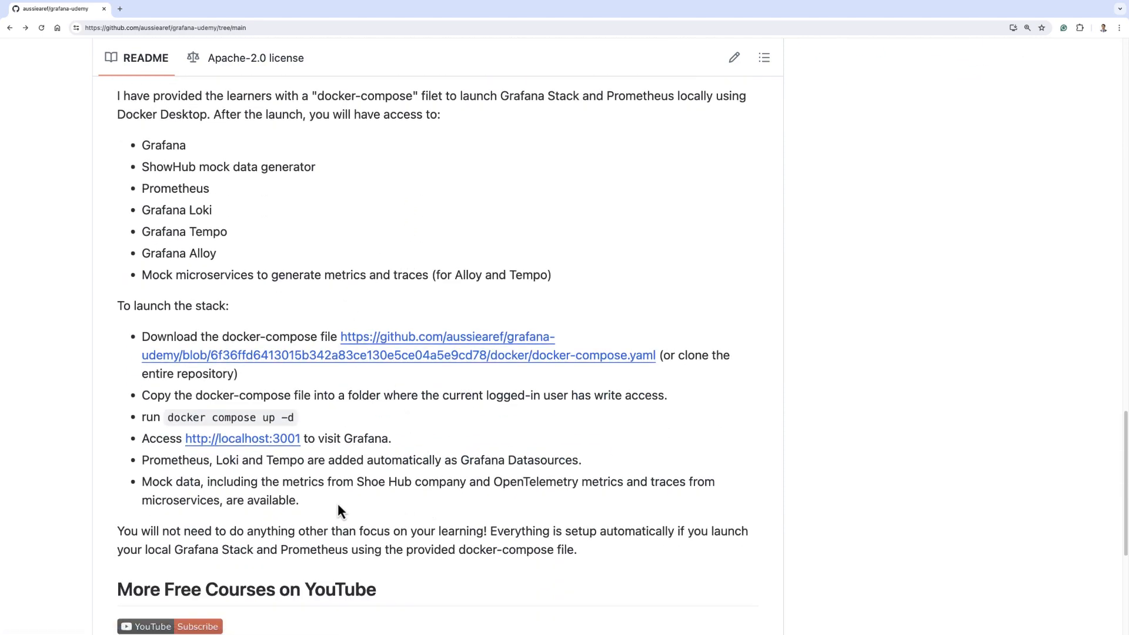
mouse_move(389, 381)
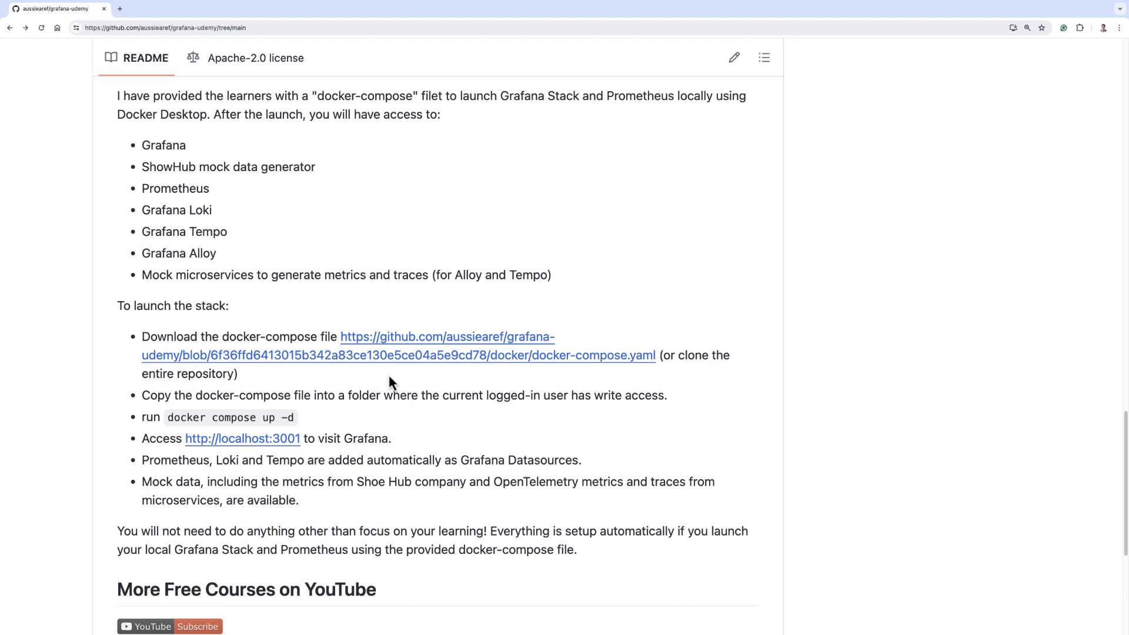
mouse_move(403, 382)
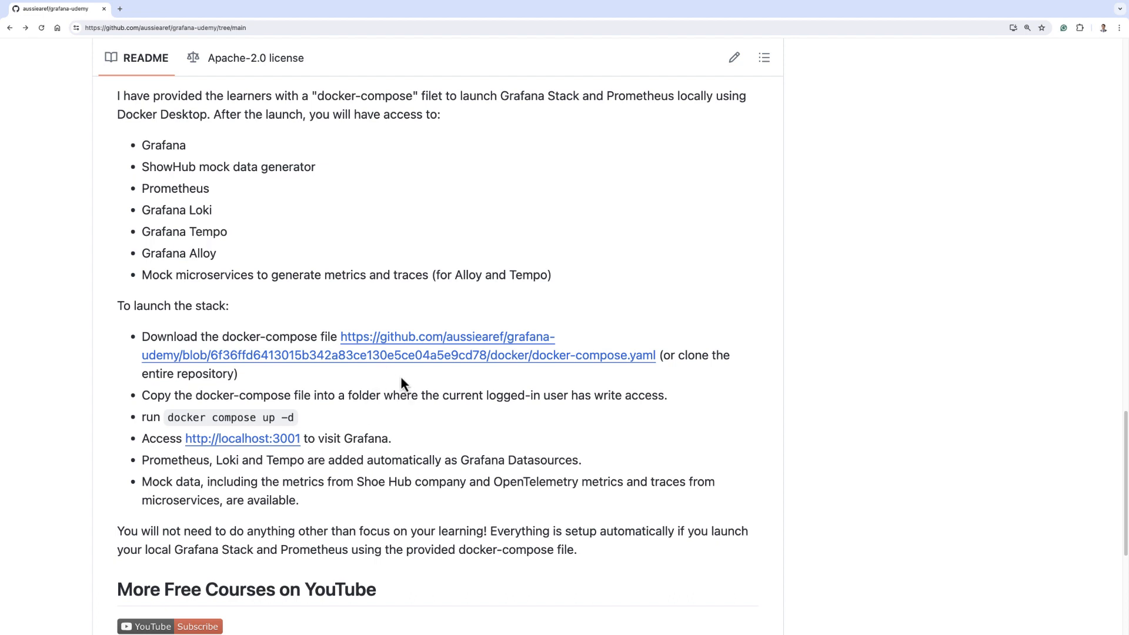
mouse_move(162, 194)
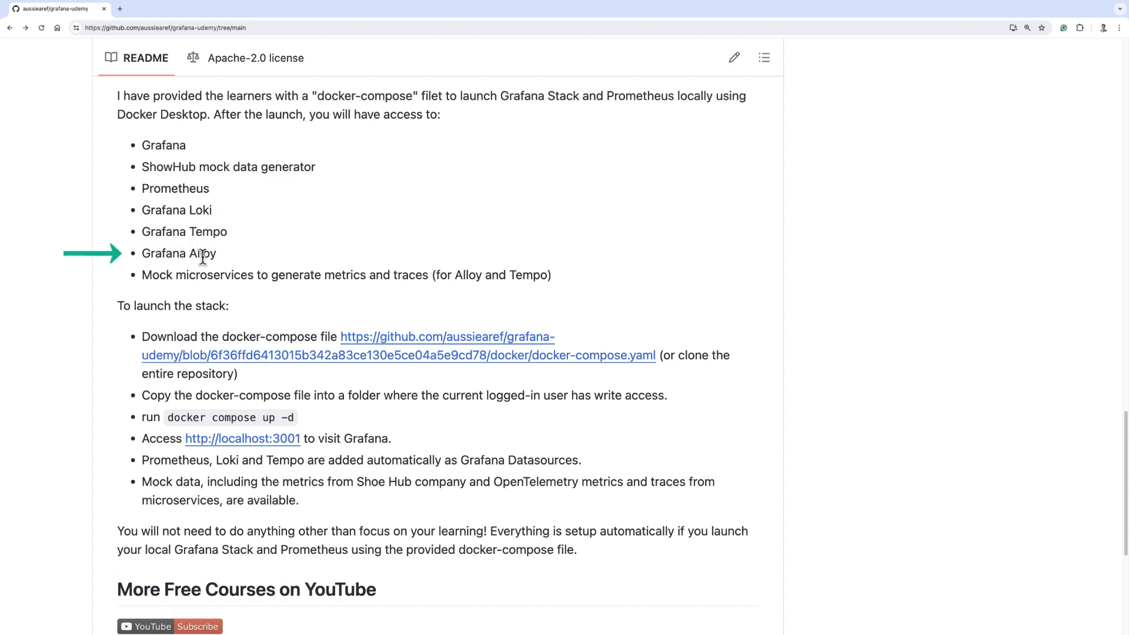
mouse_move(181, 167)
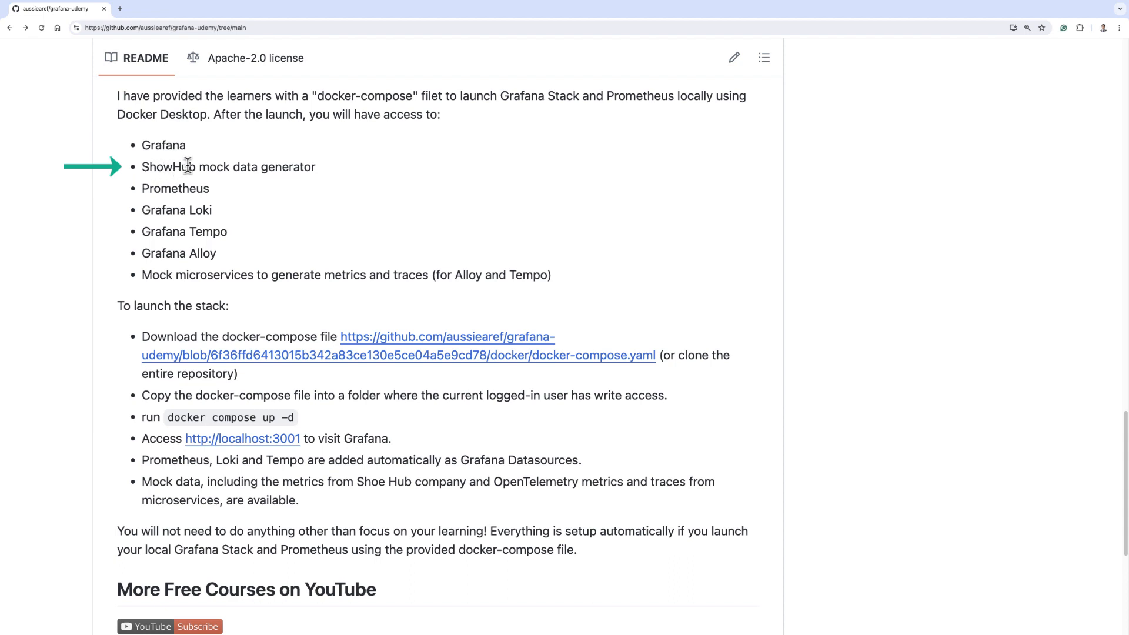
mouse_move(251, 238)
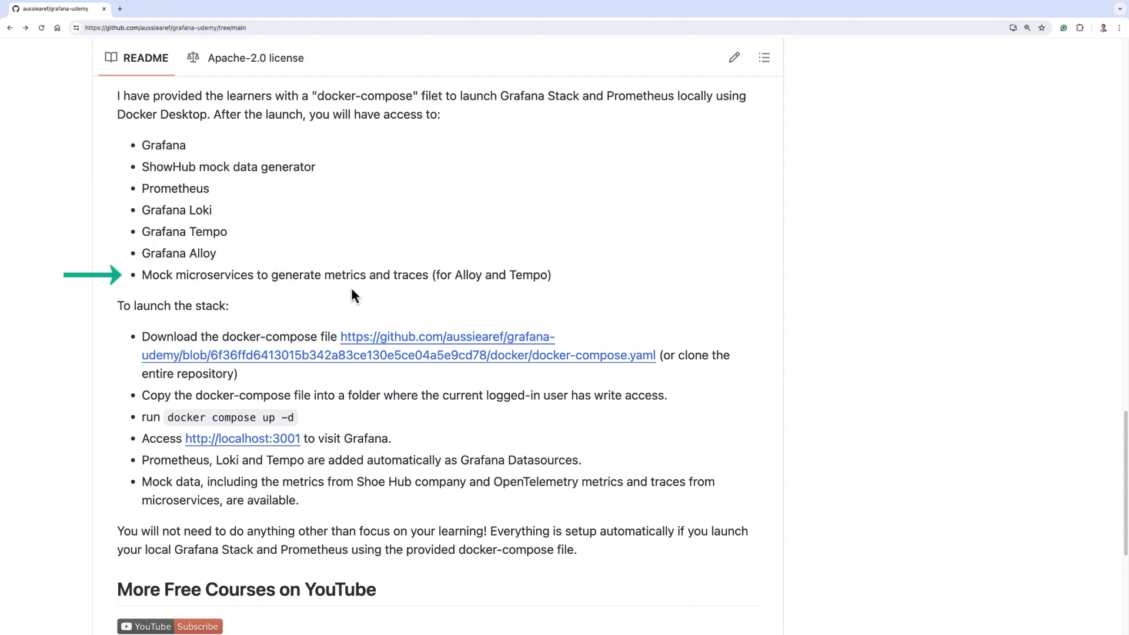
mouse_move(265, 298)
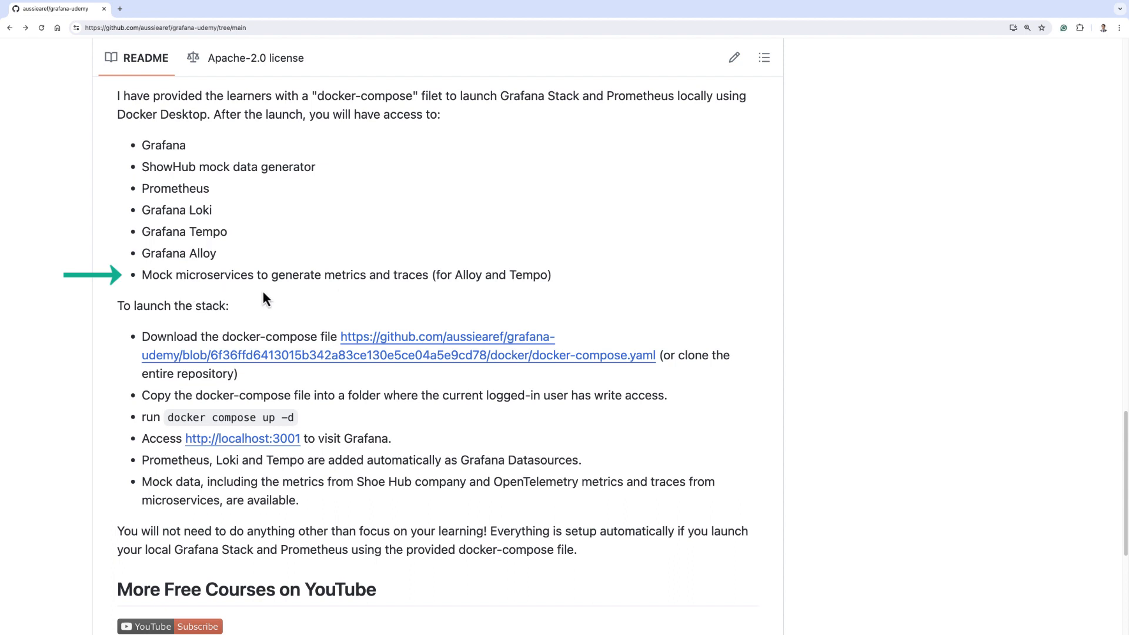
mouse_move(278, 281)
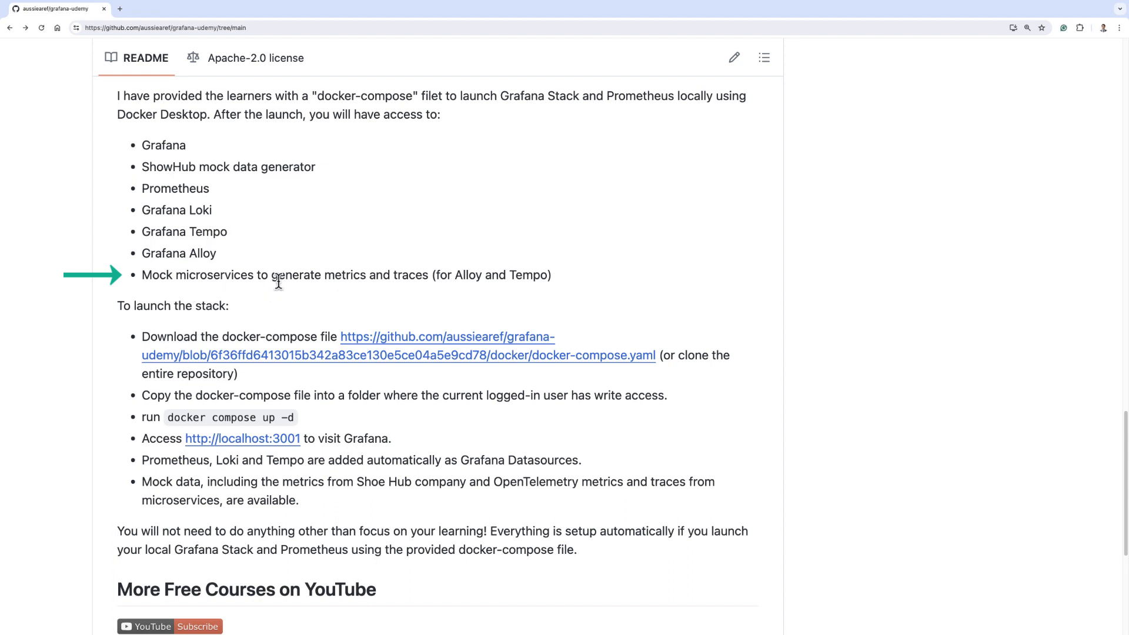
mouse_move(300, 321)
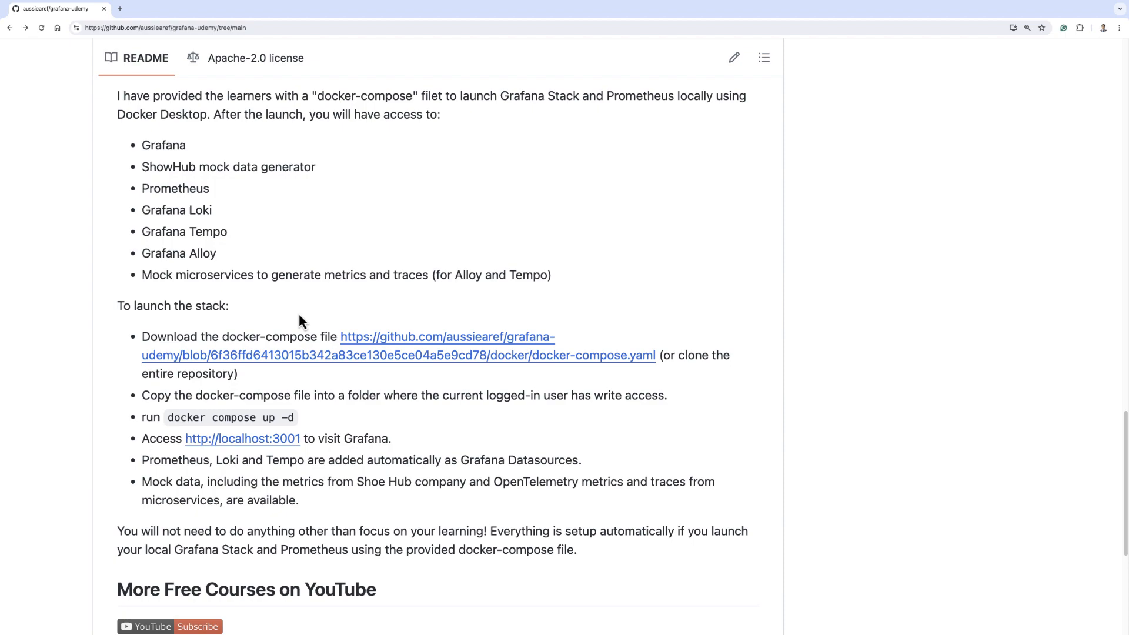
Scroll the README to the 'To launch the stack' steps with the docker-compose link and command.
scroll("up", 3)
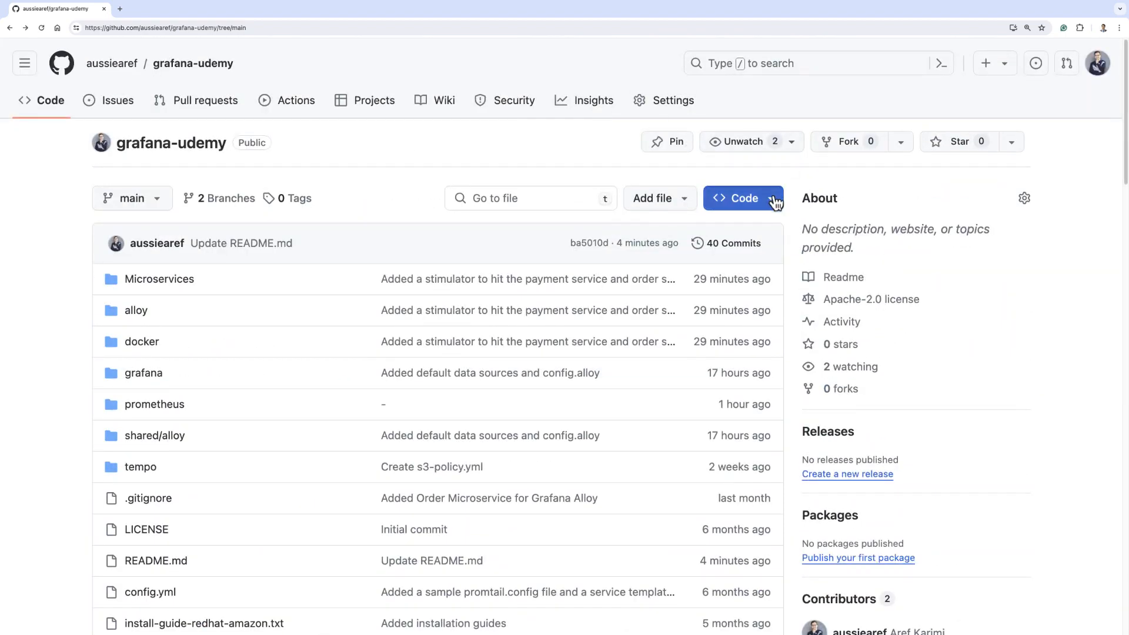
scroll("down", 3)
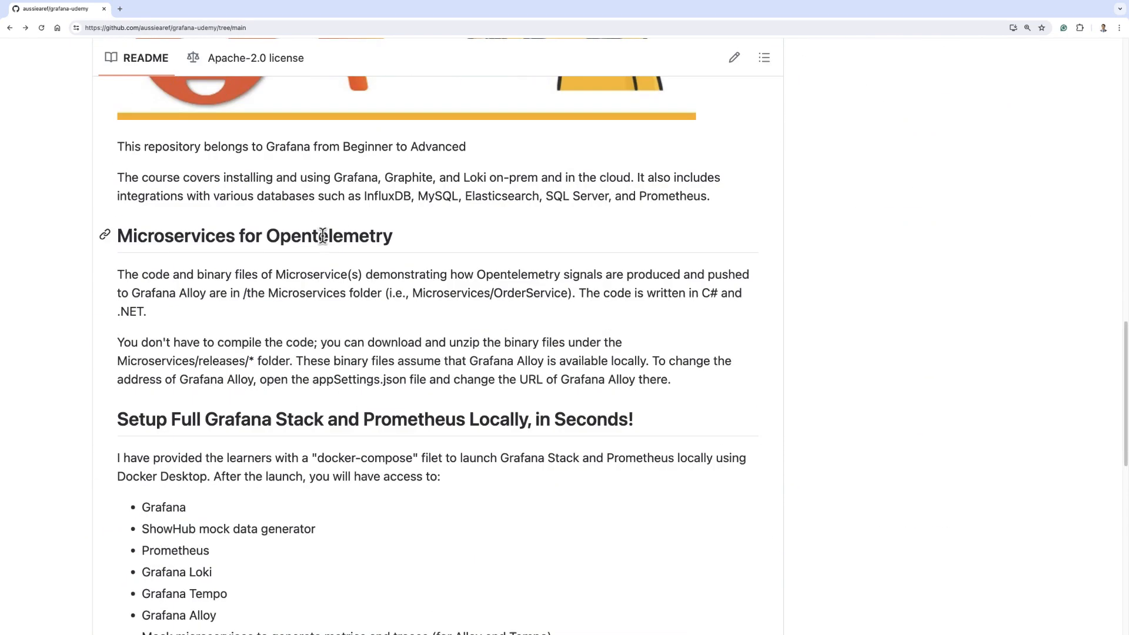
scroll("down", 3)
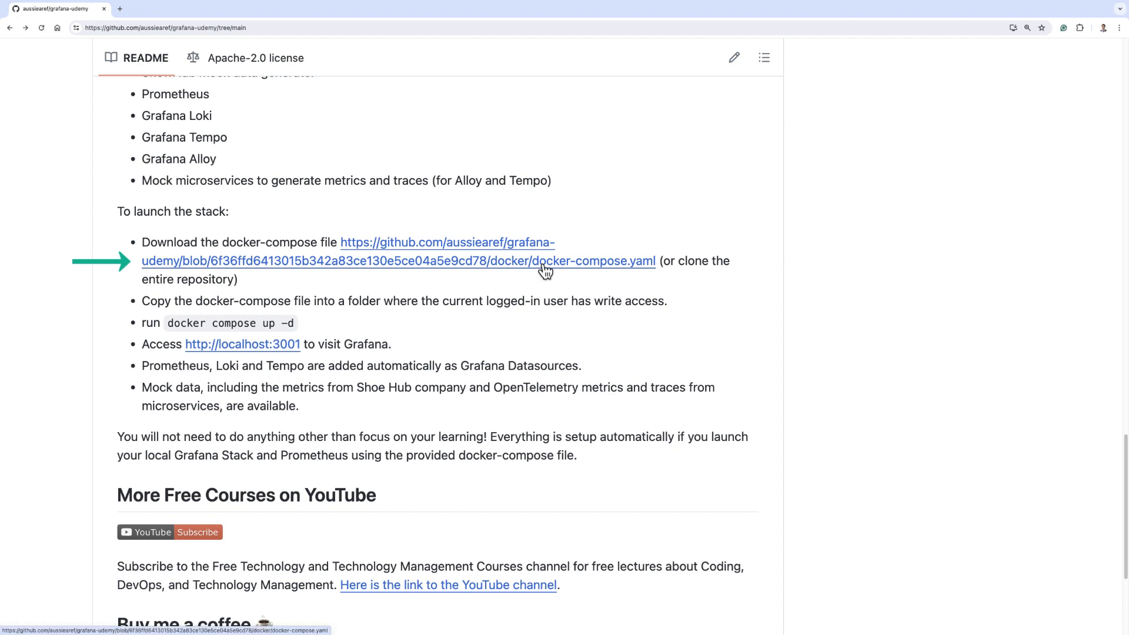
mouse_move(426, 276)
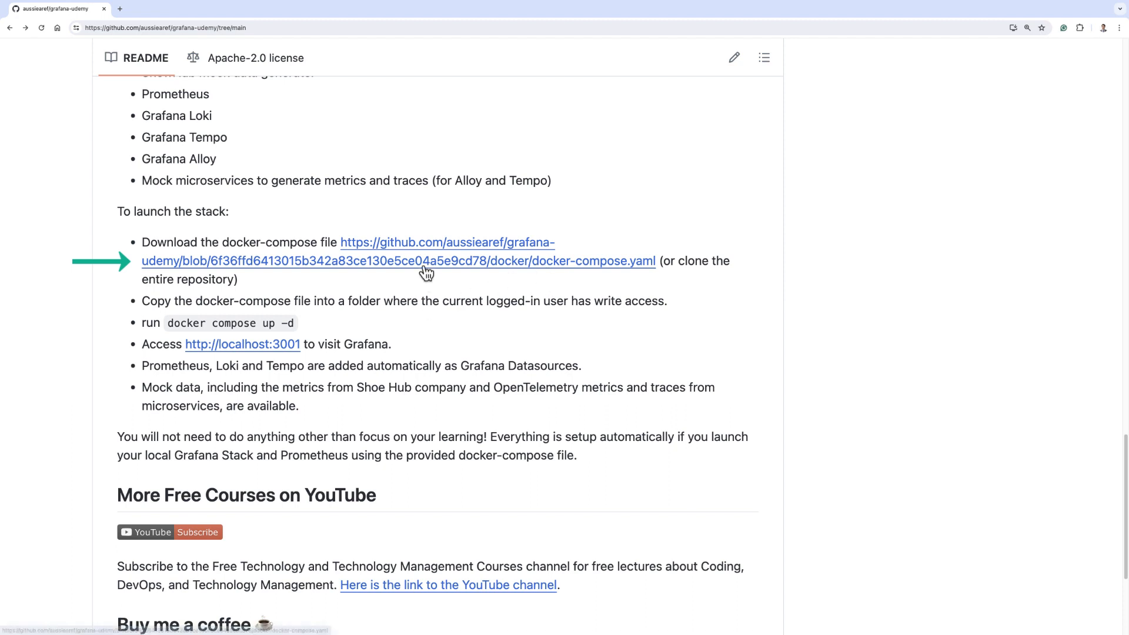
mouse_move(427, 261)
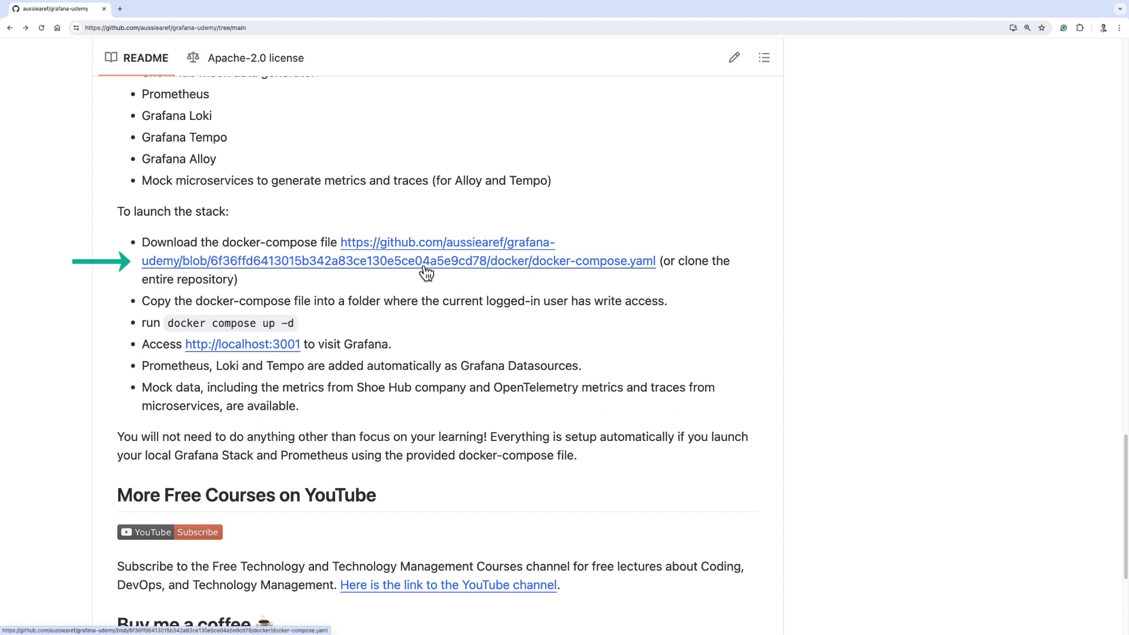
mouse_move(379, 300)
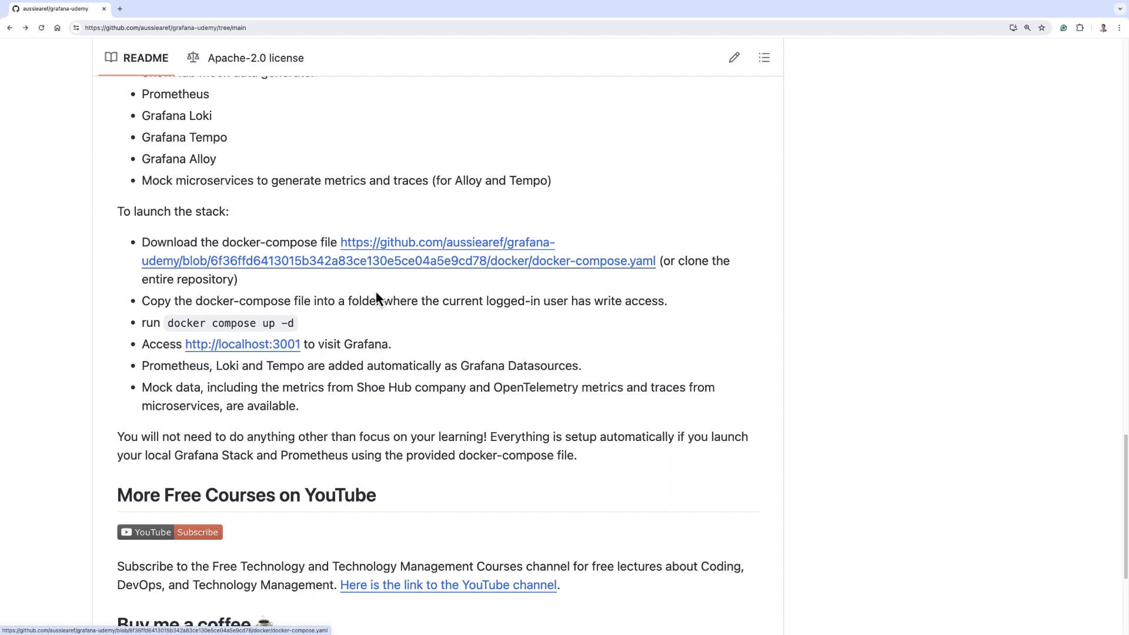
mouse_move(237, 326)
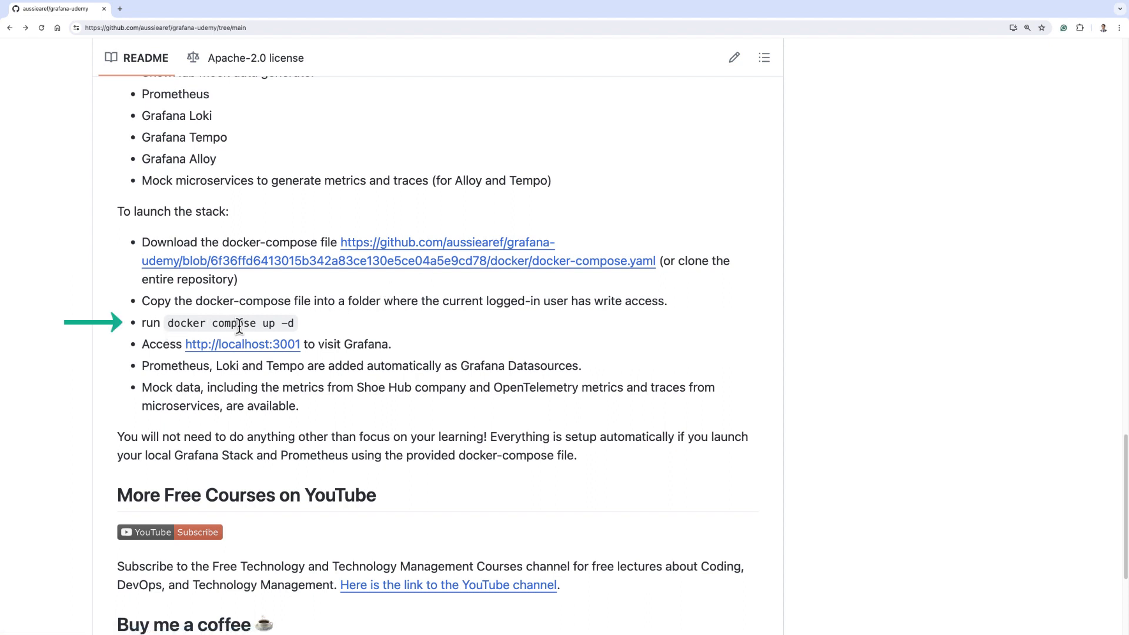
mouse_move(171, 352)
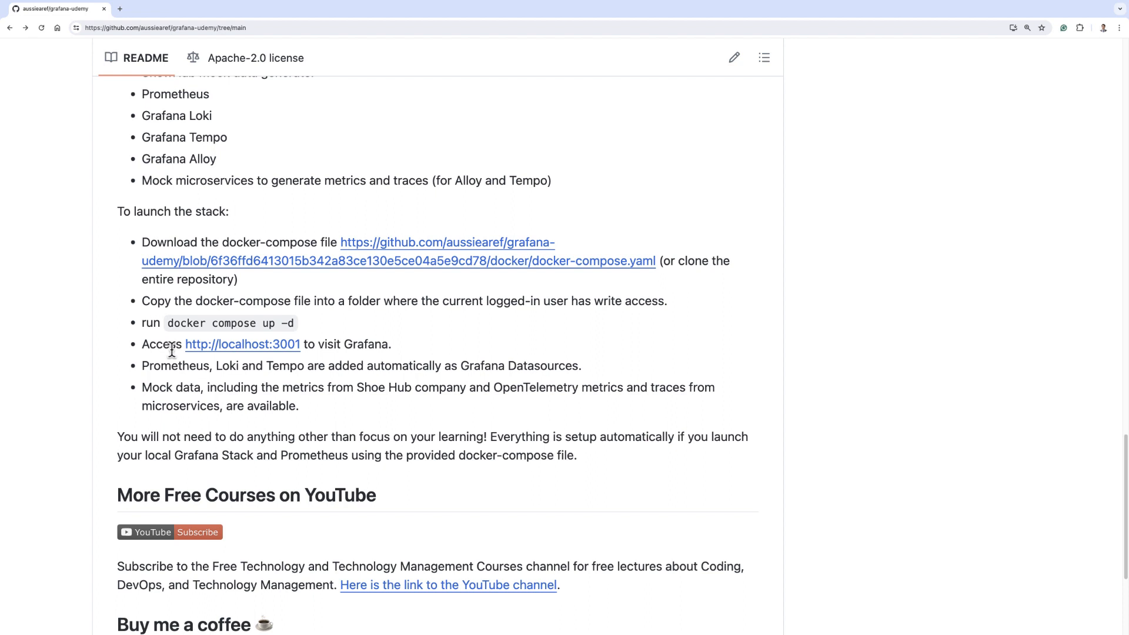
mouse_move(303, 349)
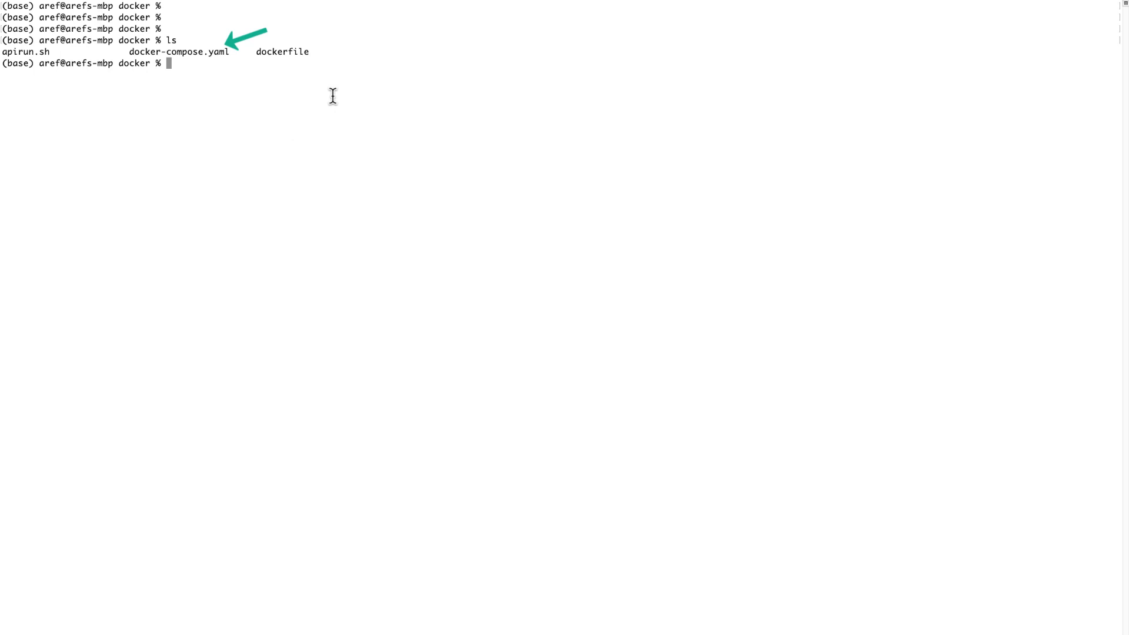
mouse_move(230, 61)
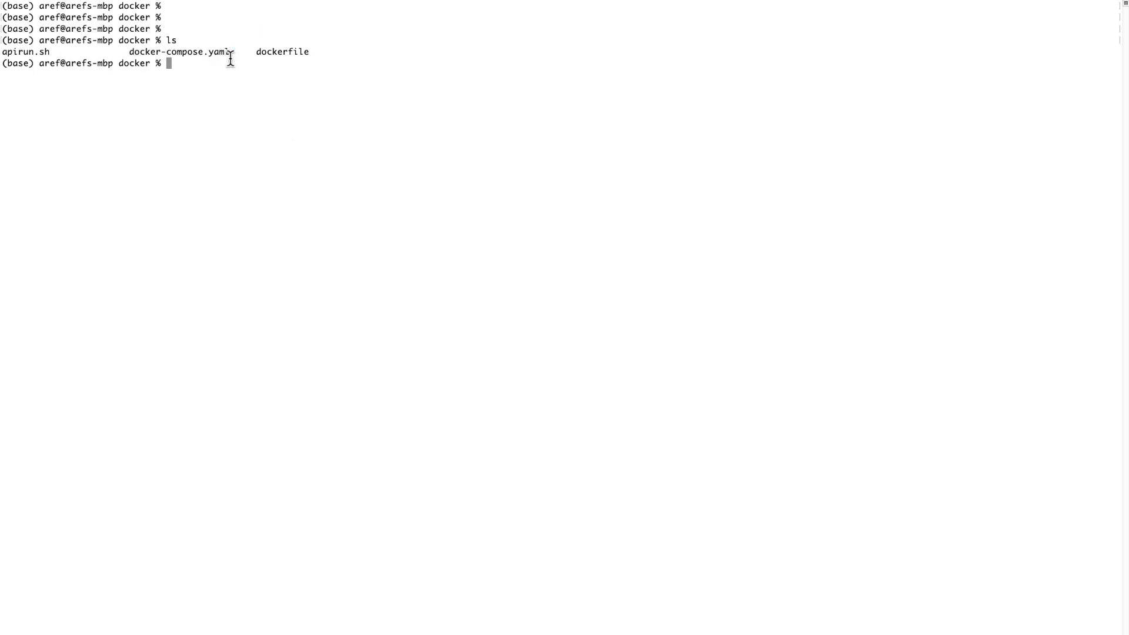
Run 'docker compose up -d' in the docker folder to start the Grafana stack.
type("docker compose up -d")
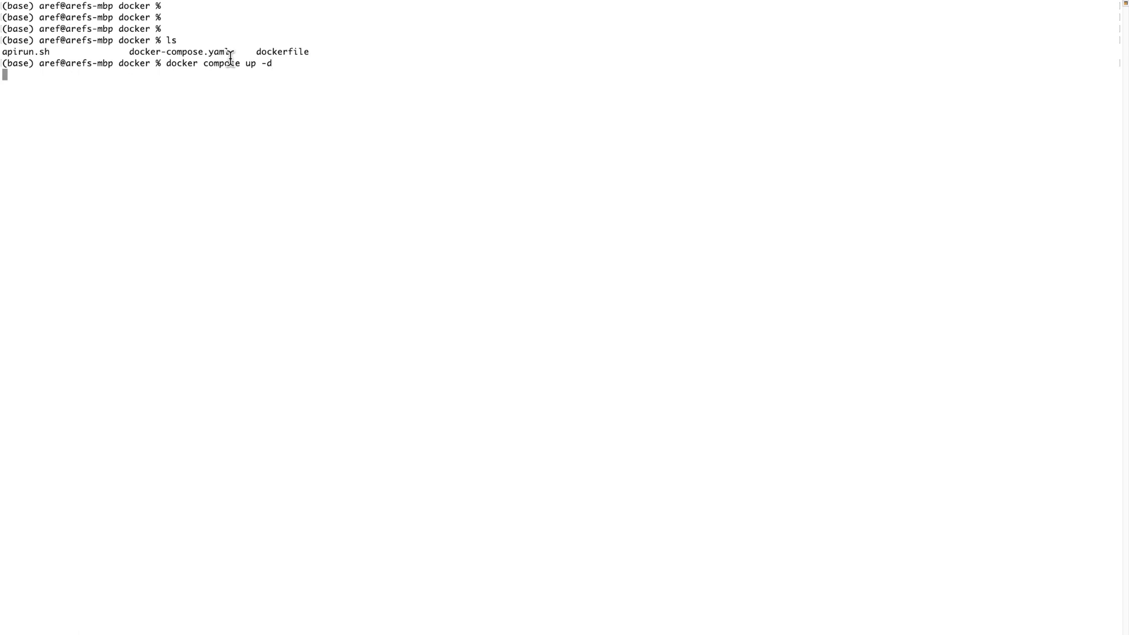
key("Return")
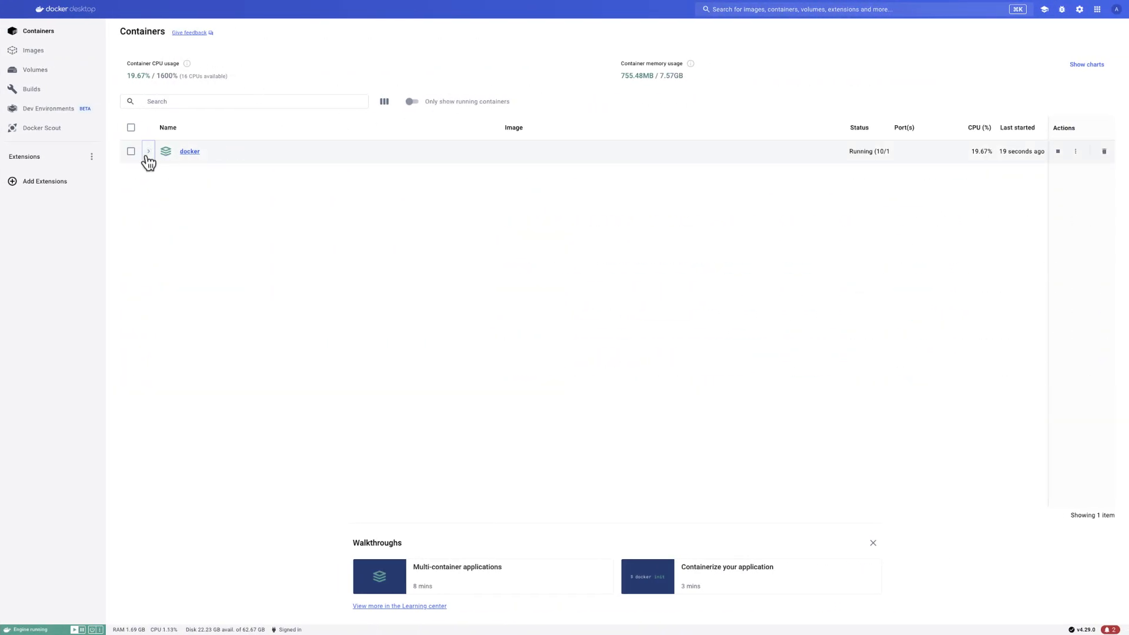
Expand the docker compose stack to list its grafana, prometheus, tempo, loki and alloy containers.
left_click(149, 152)
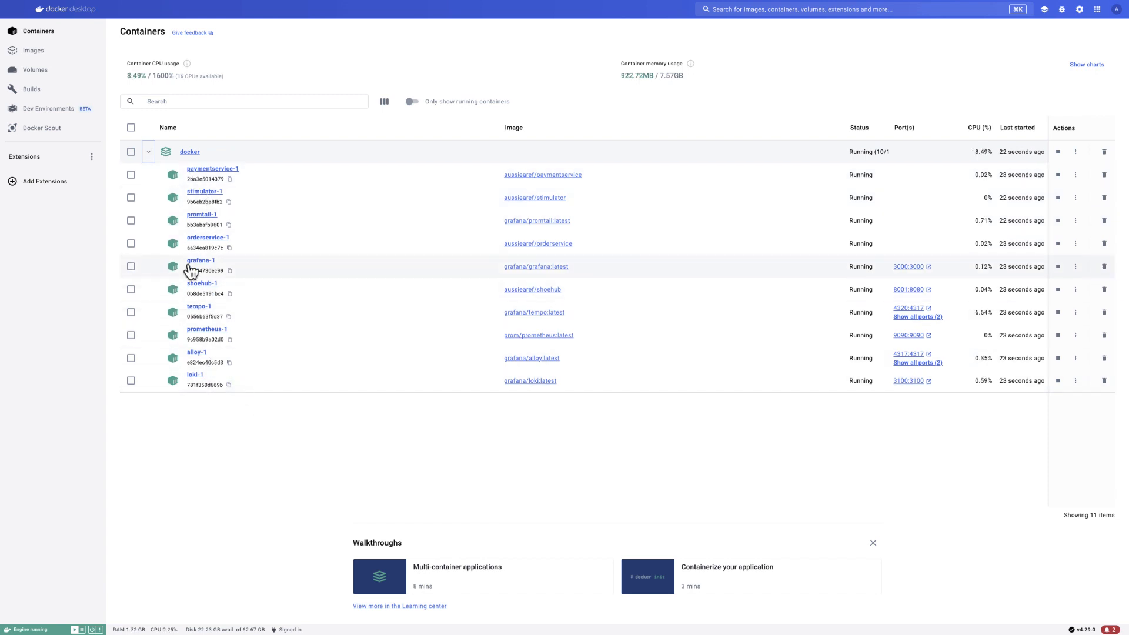
mouse_move(297, 267)
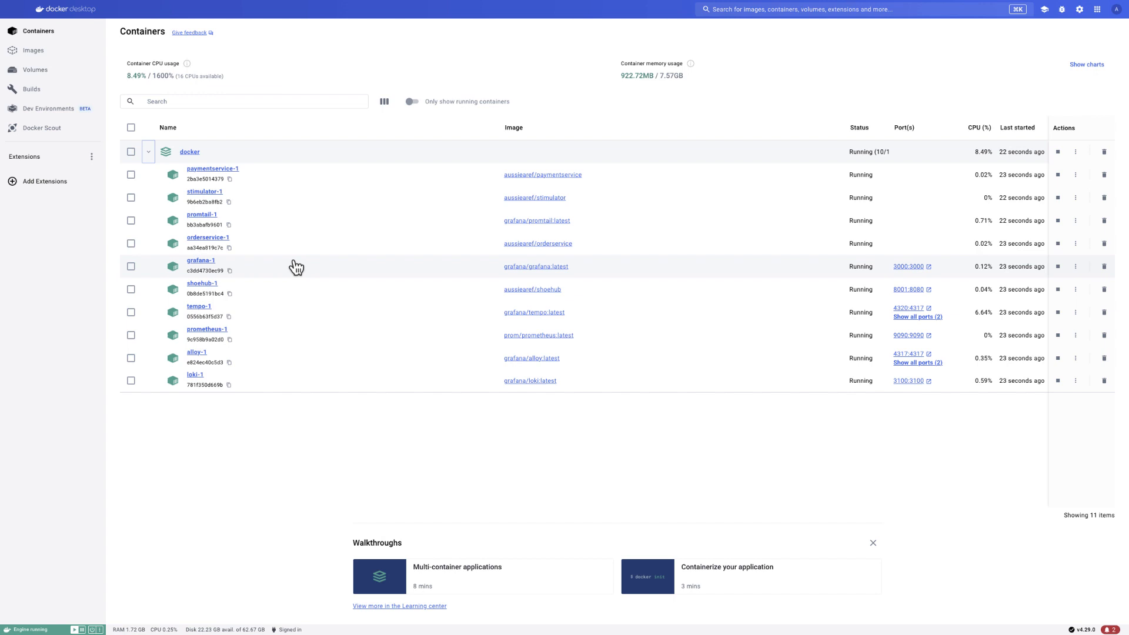
mouse_move(287, 341)
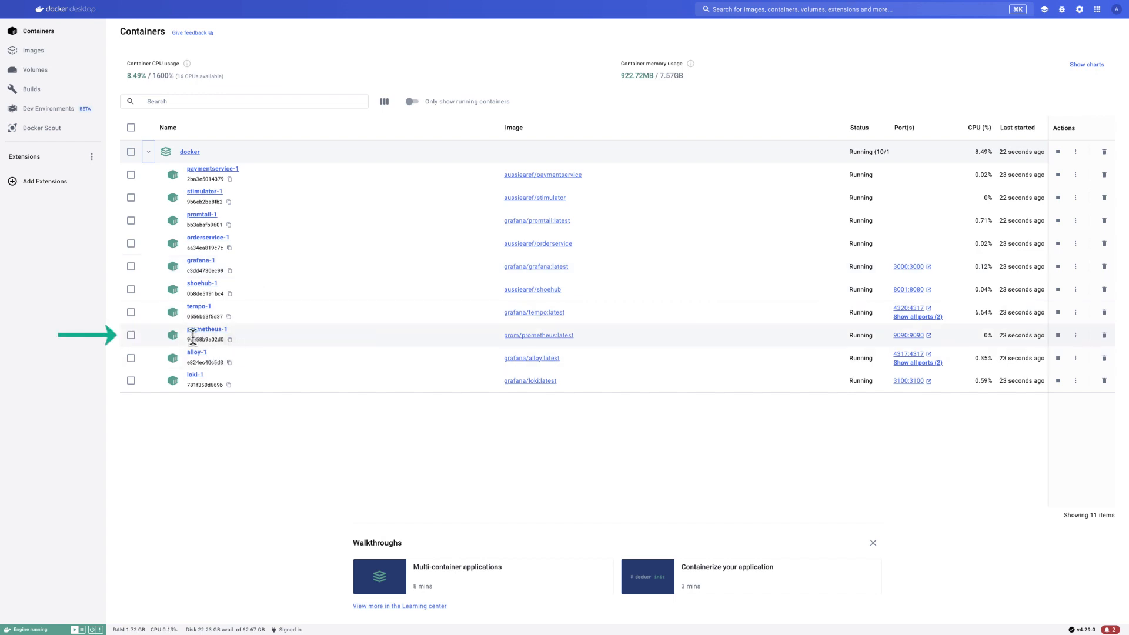
mouse_move(281, 348)
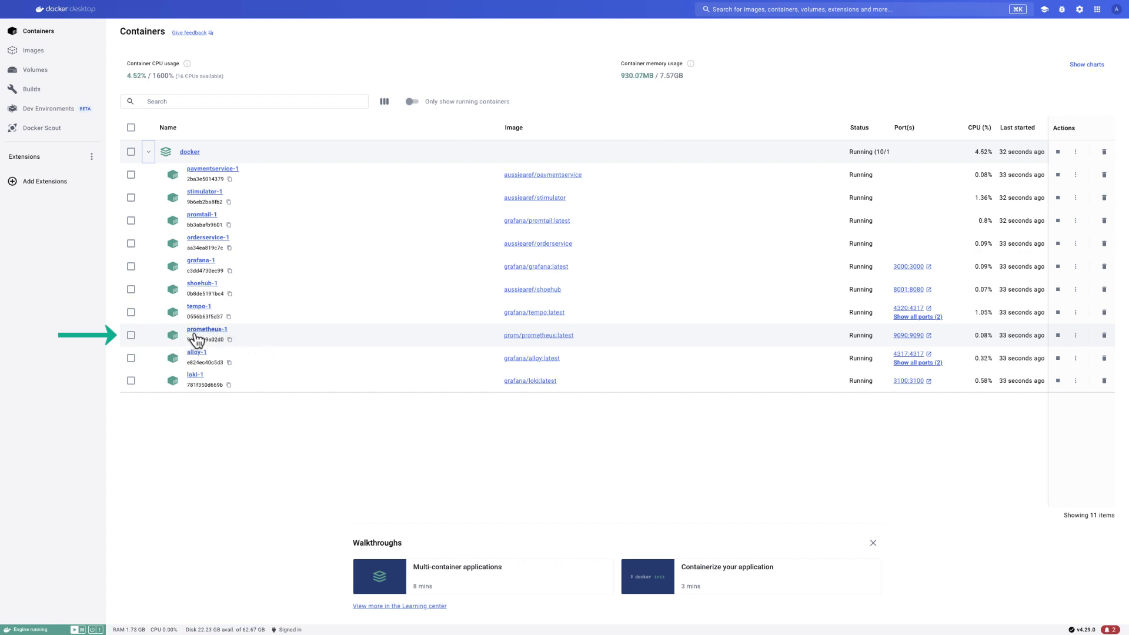
mouse_move(909, 335)
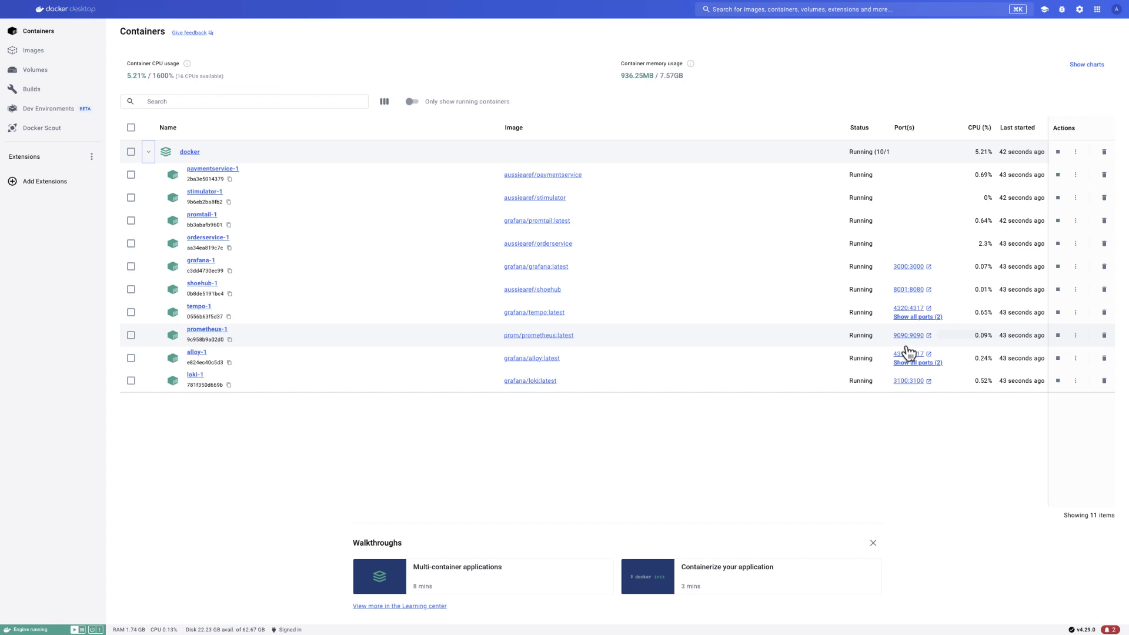
mouse_move(908, 336)
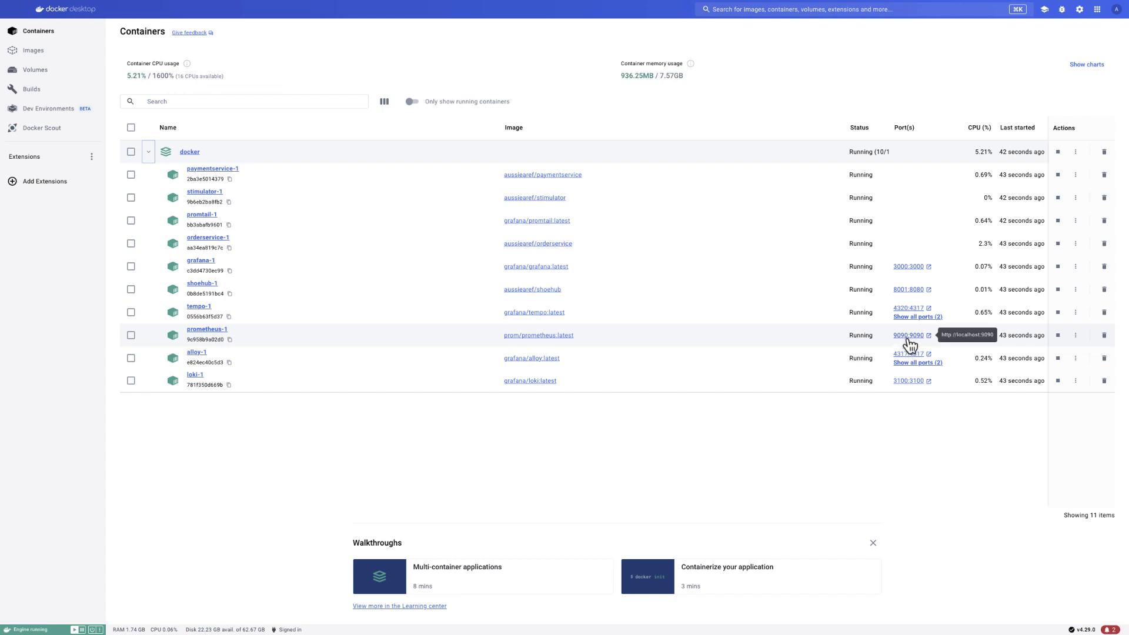
mouse_move(907, 422)
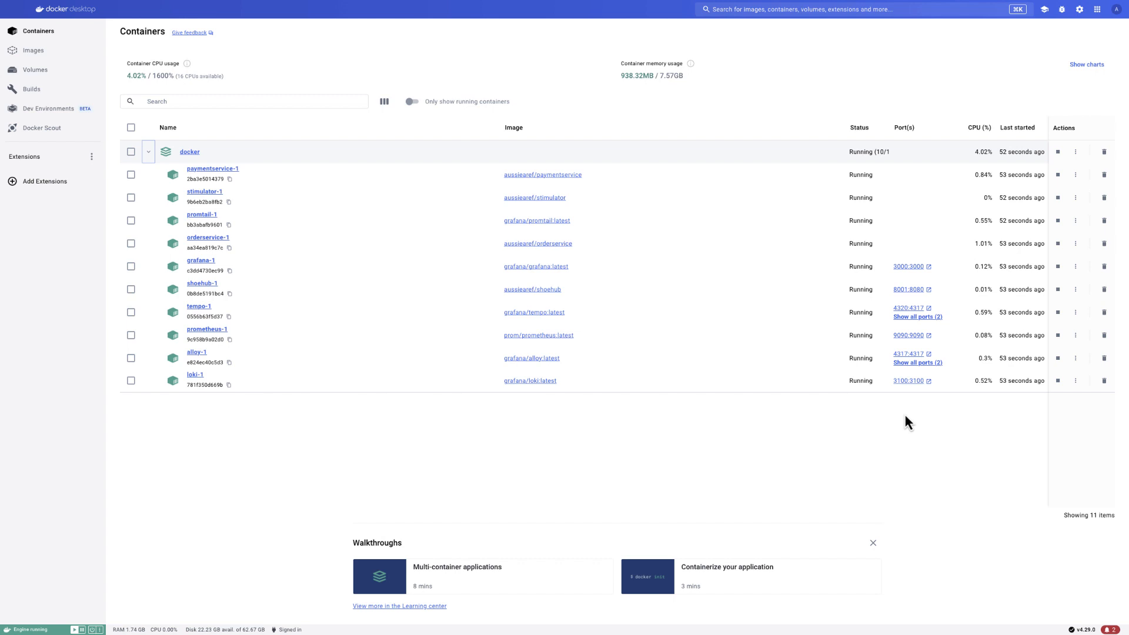
mouse_move(317, 293)
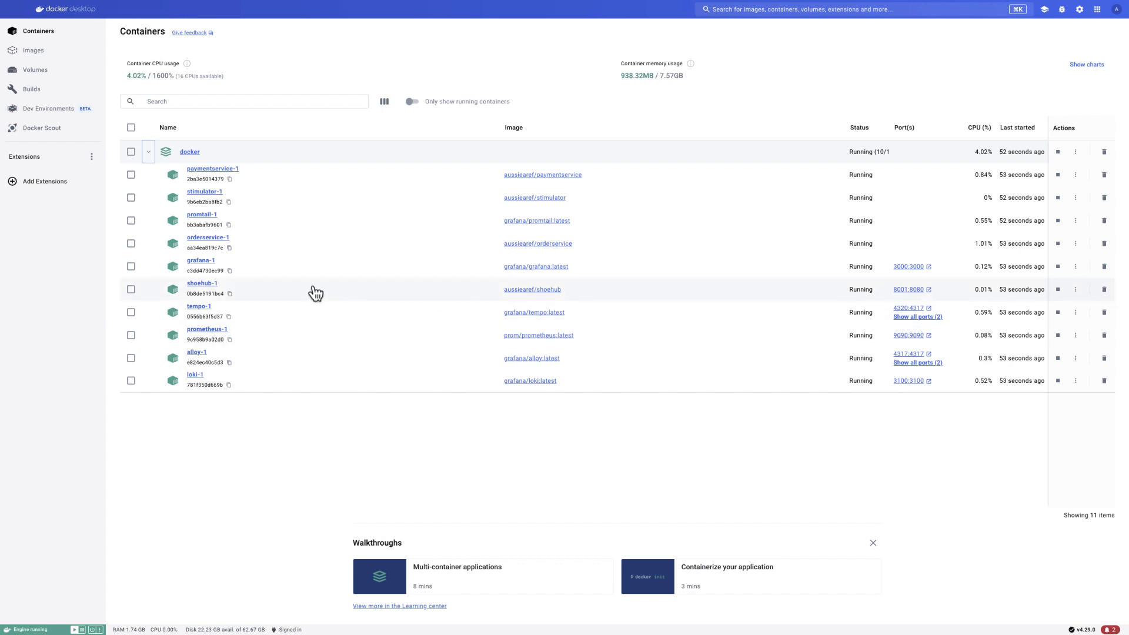
mouse_move(907, 267)
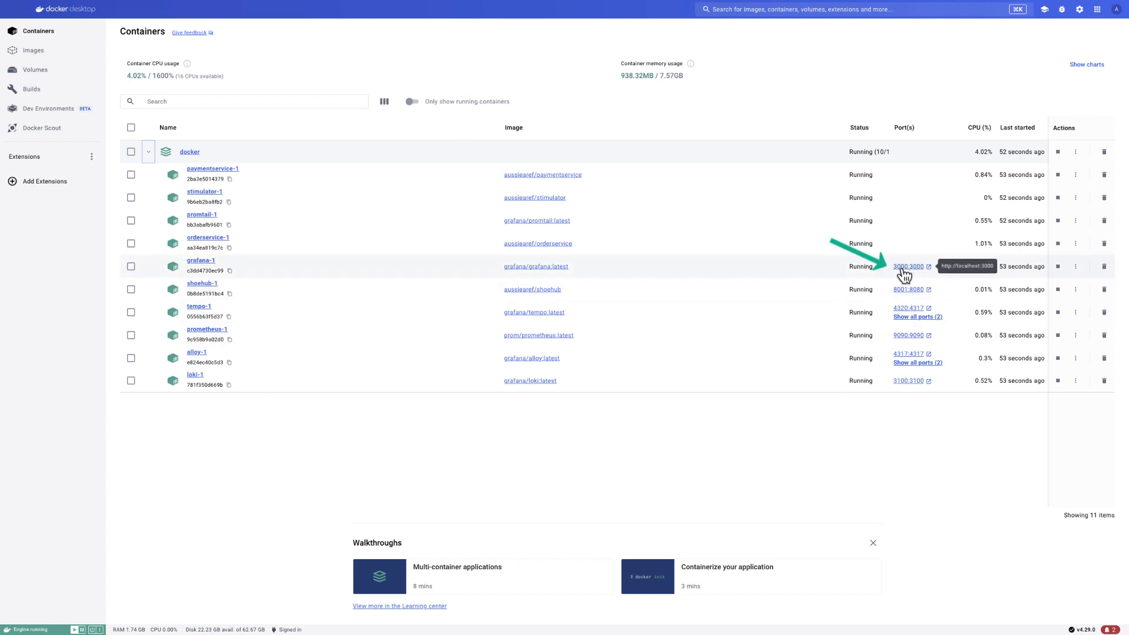
mouse_move(909, 276)
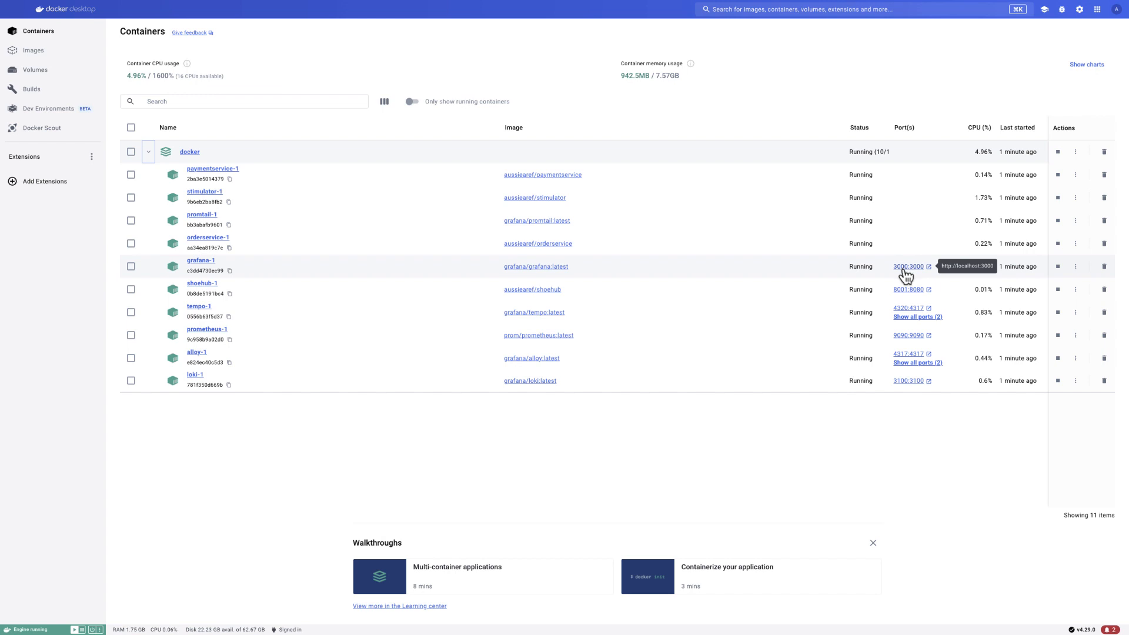
mouse_move(909, 276)
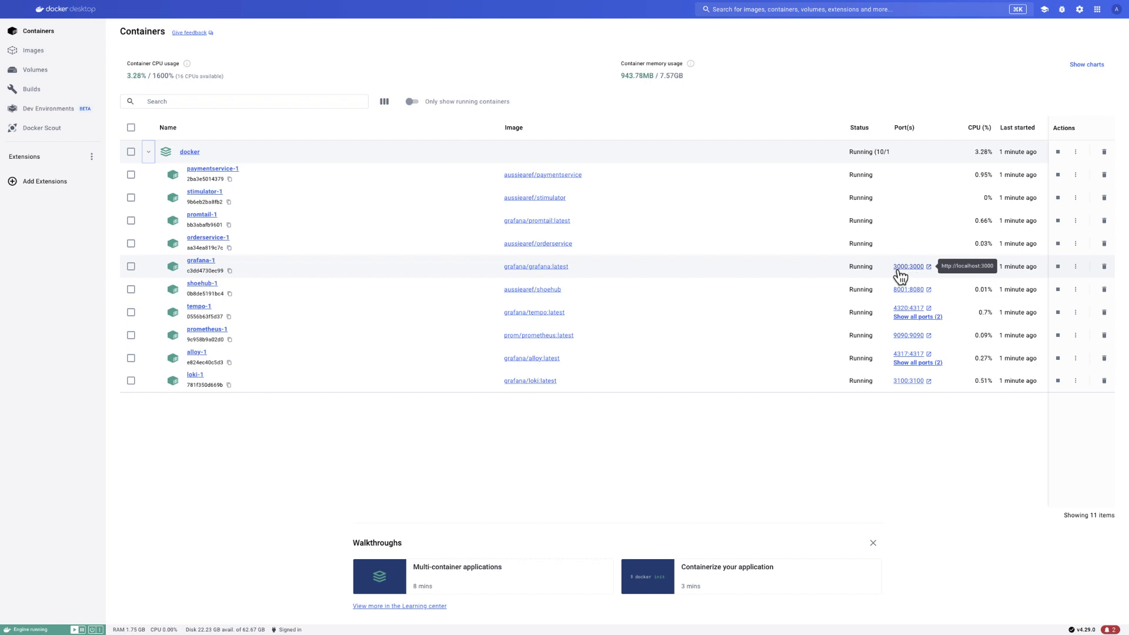
mouse_move(909, 277)
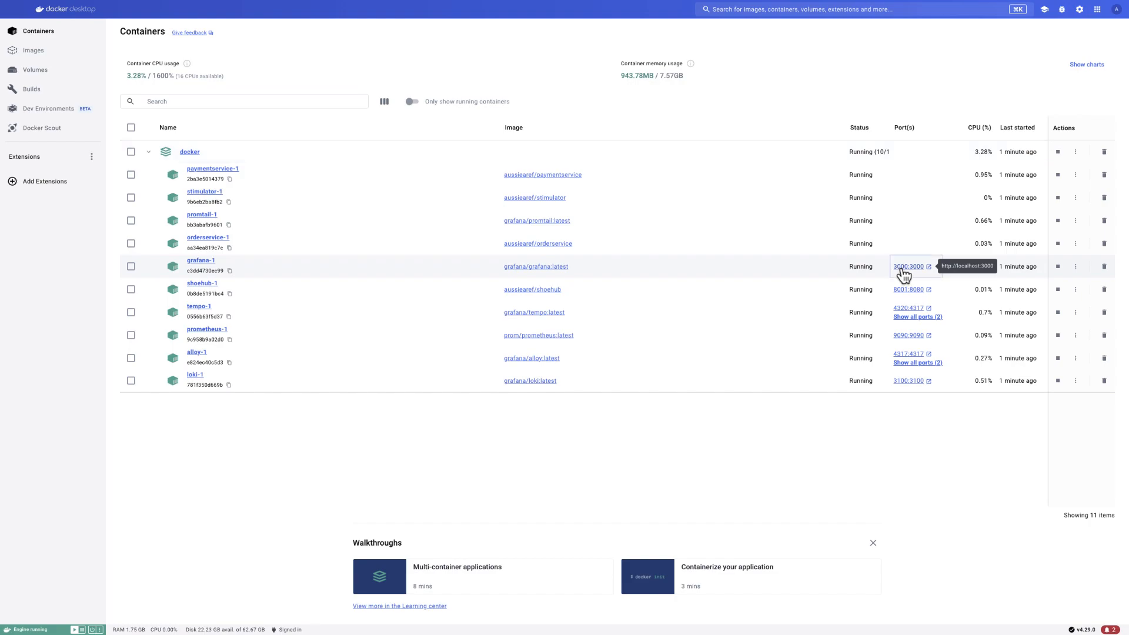
Open Grafana in the browser from the grafana-1 container's 3000:3000 port link.
left_click(908, 267)
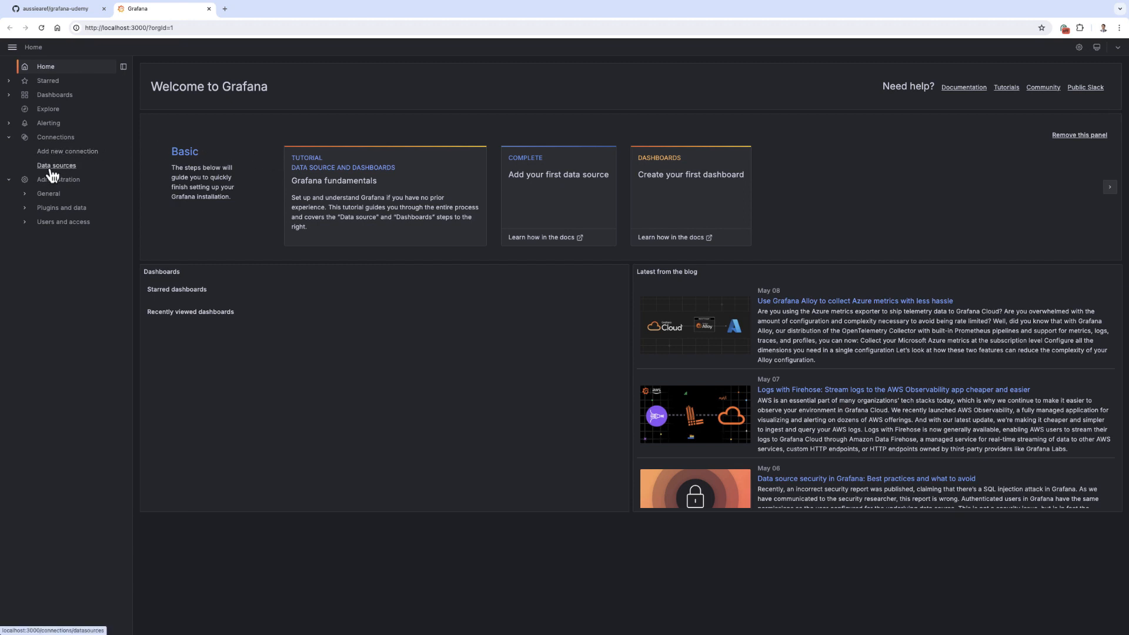
Explore the Prometheus data source from the Connections > Data sources list.
left_click(56, 166)
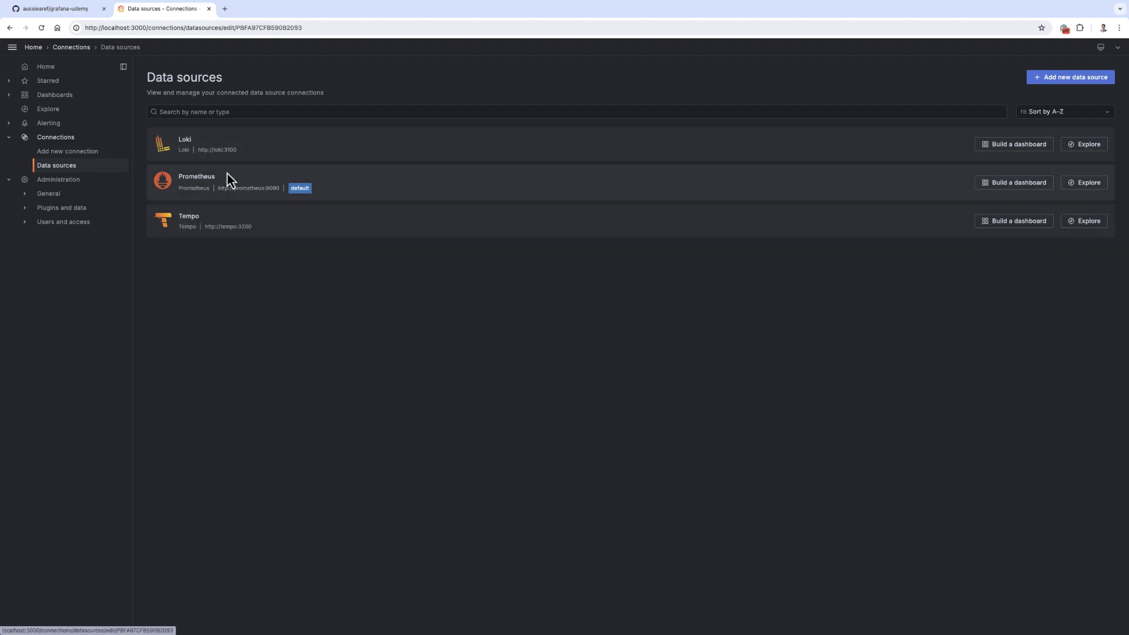
left_click(196, 177)
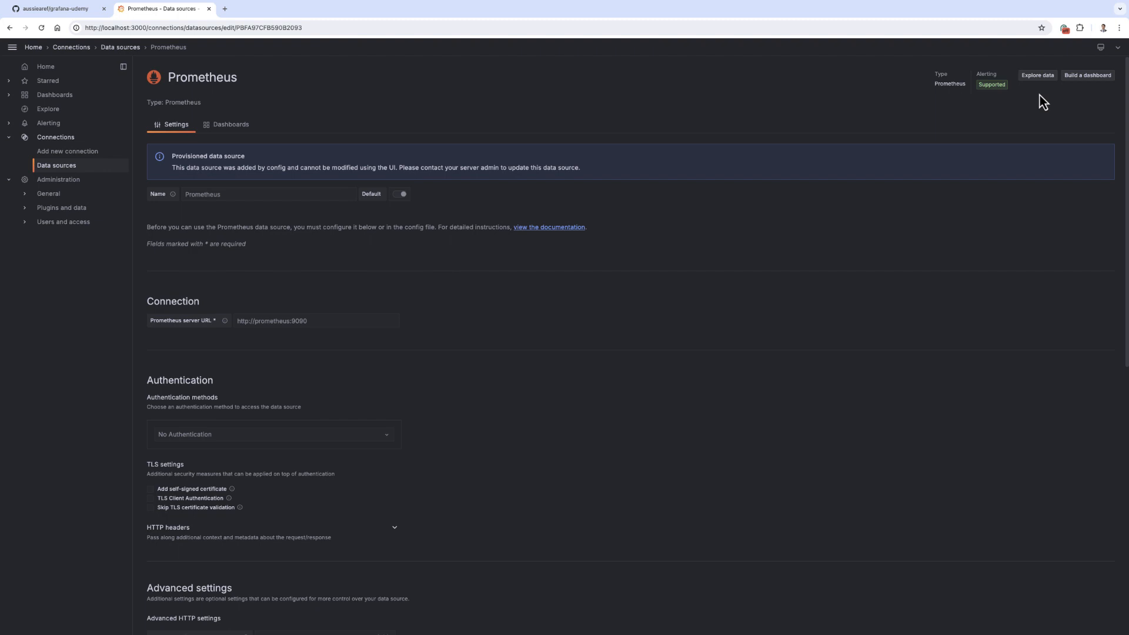
left_click(1036, 75)
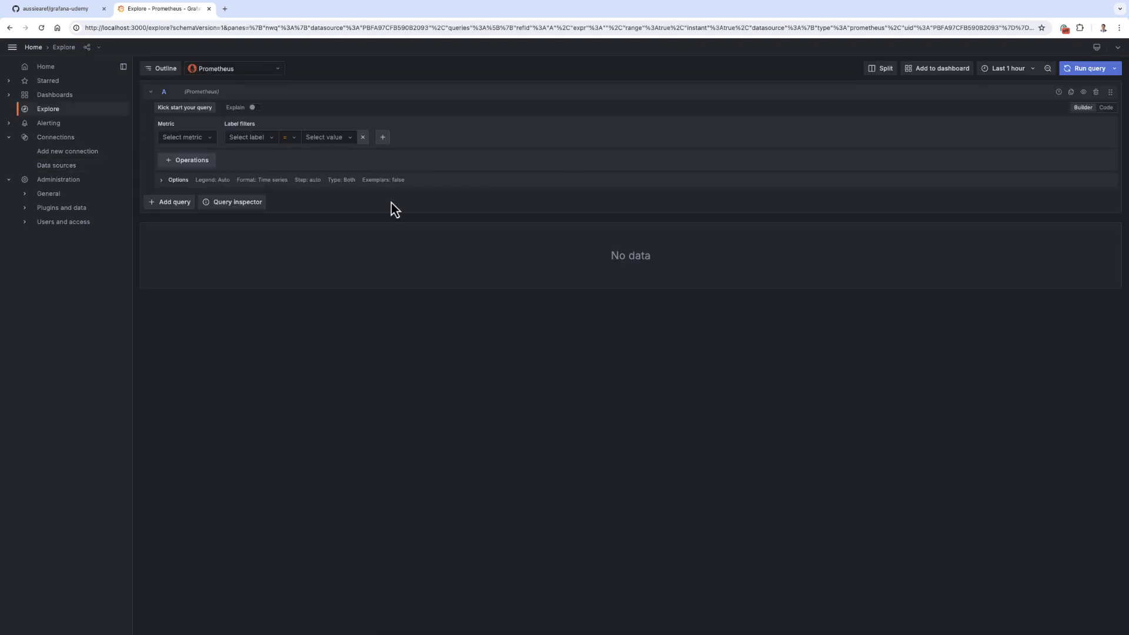
Graph shoehub_payments filtered to CountryCode AU, then return to the data sources list.
left_click(184, 136)
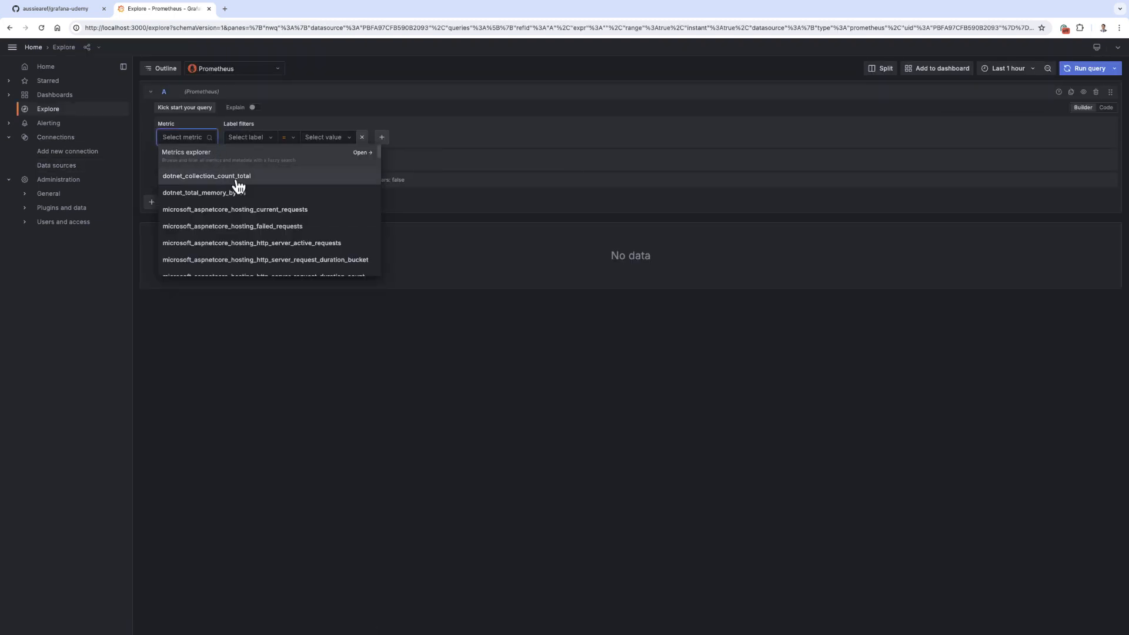
type("shoe")
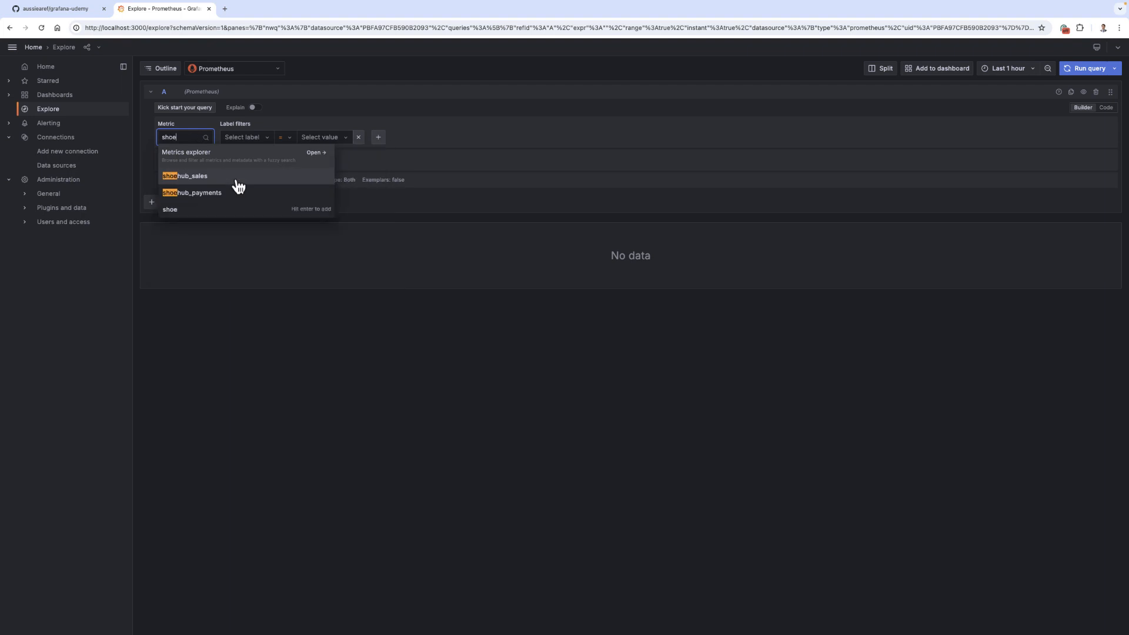
left_click(192, 191)
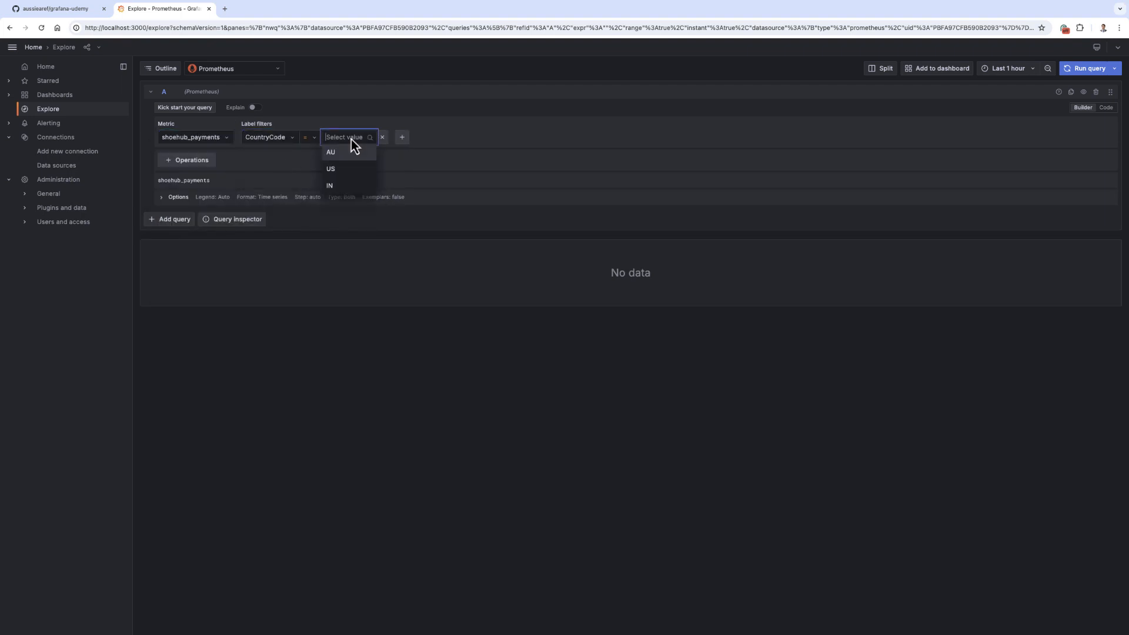
left_click(331, 152)
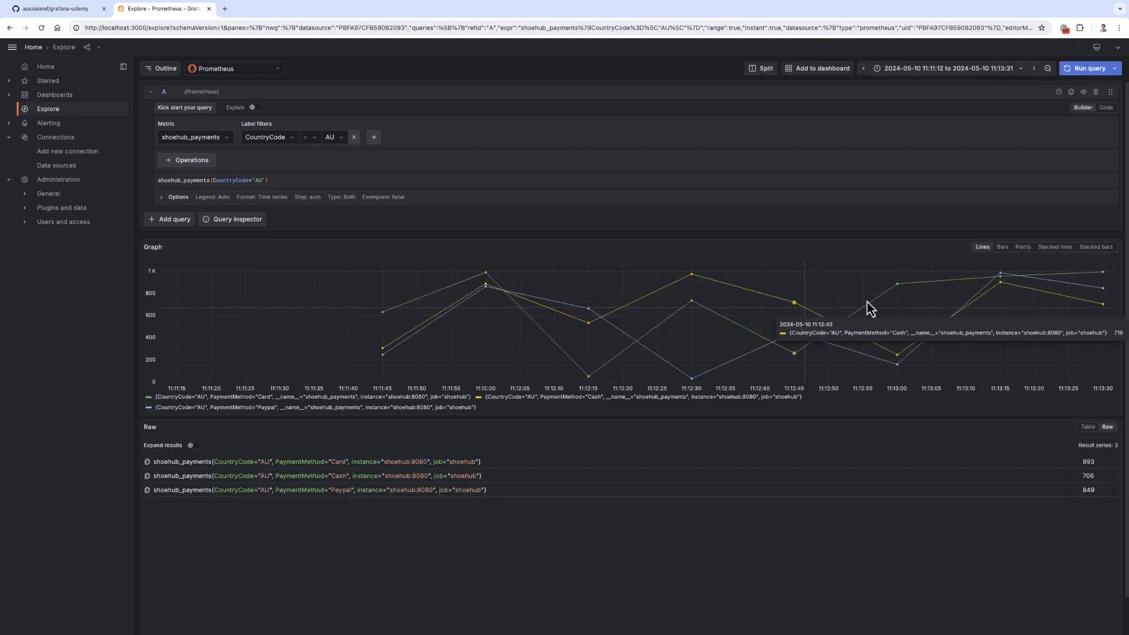
mouse_move(1095, 297)
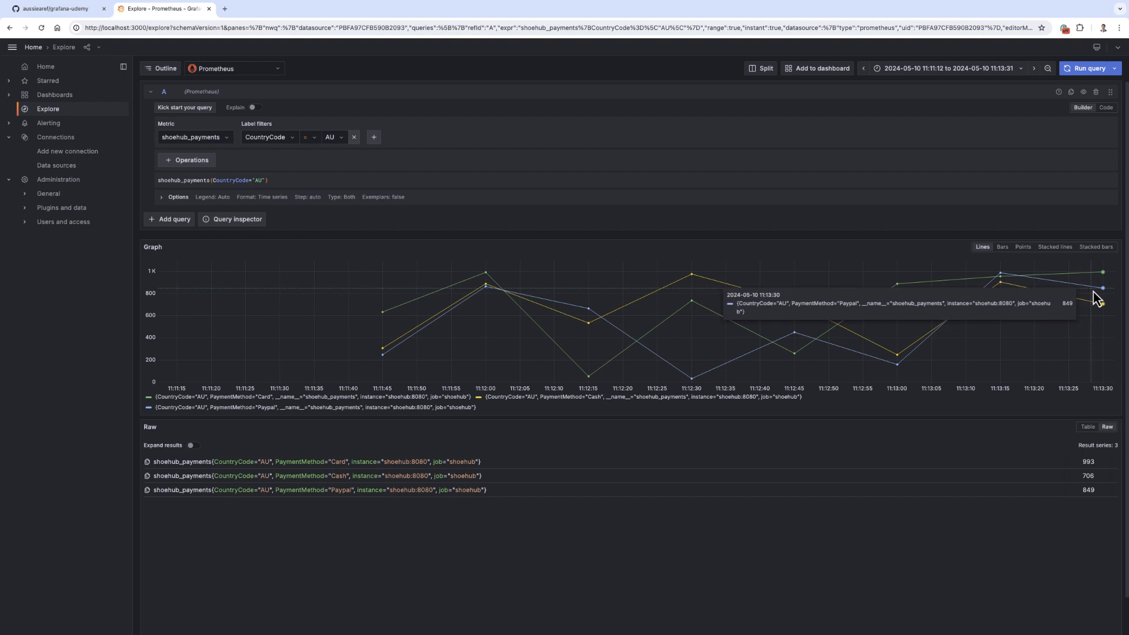
mouse_move(1060, 300)
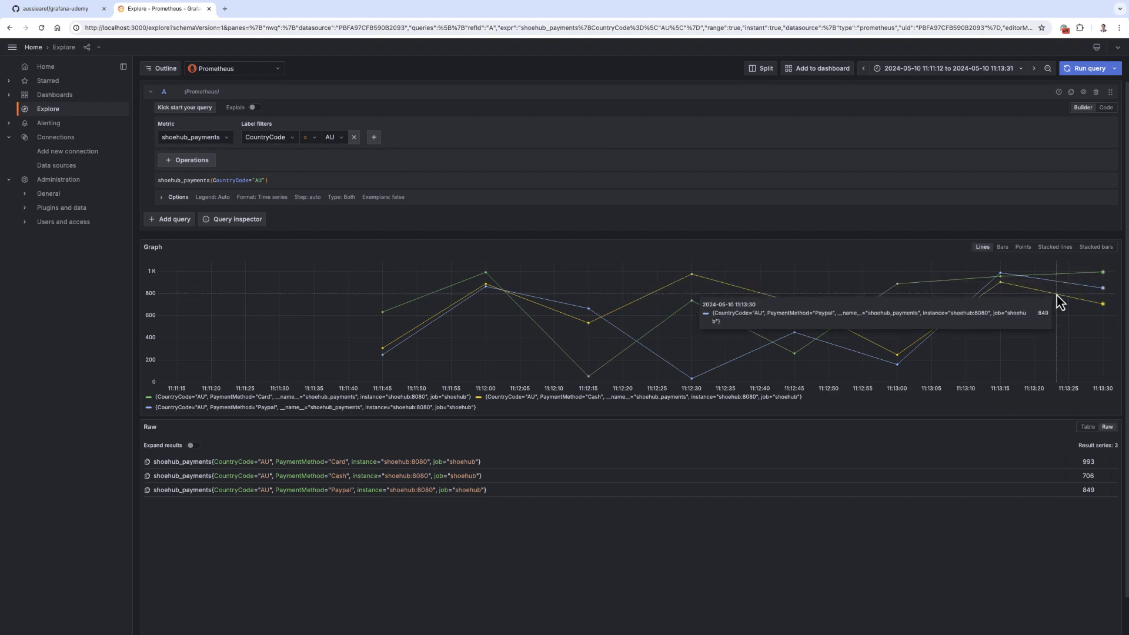
left_click(57, 165)
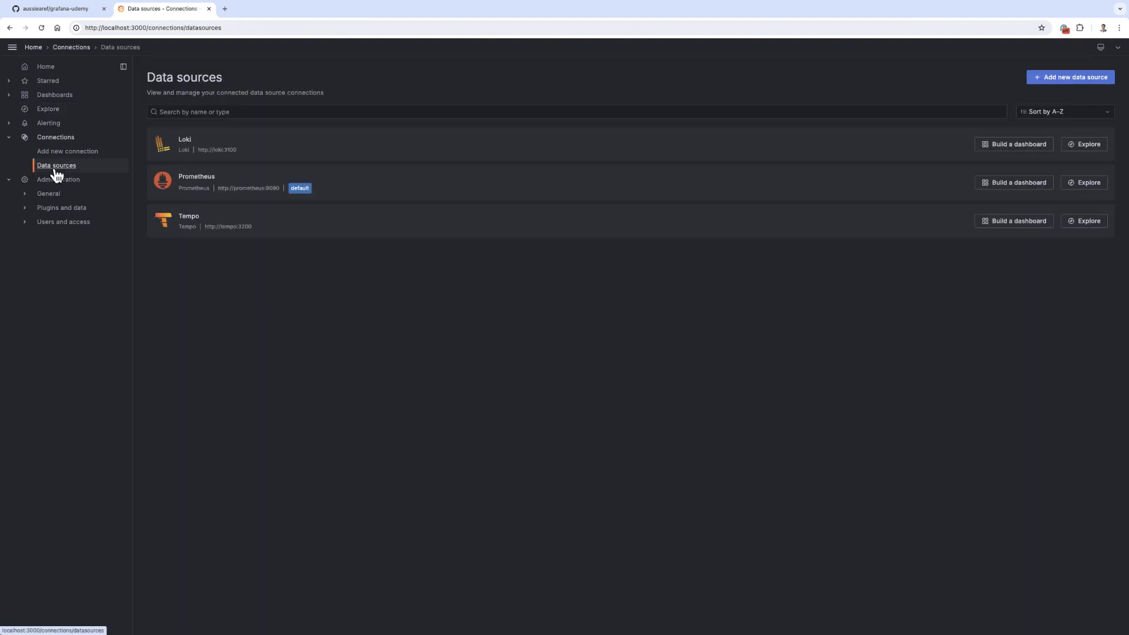
Search Tempo traces, open one Payment Service trace's spans, then return to the Grafana home page.
left_click(189, 216)
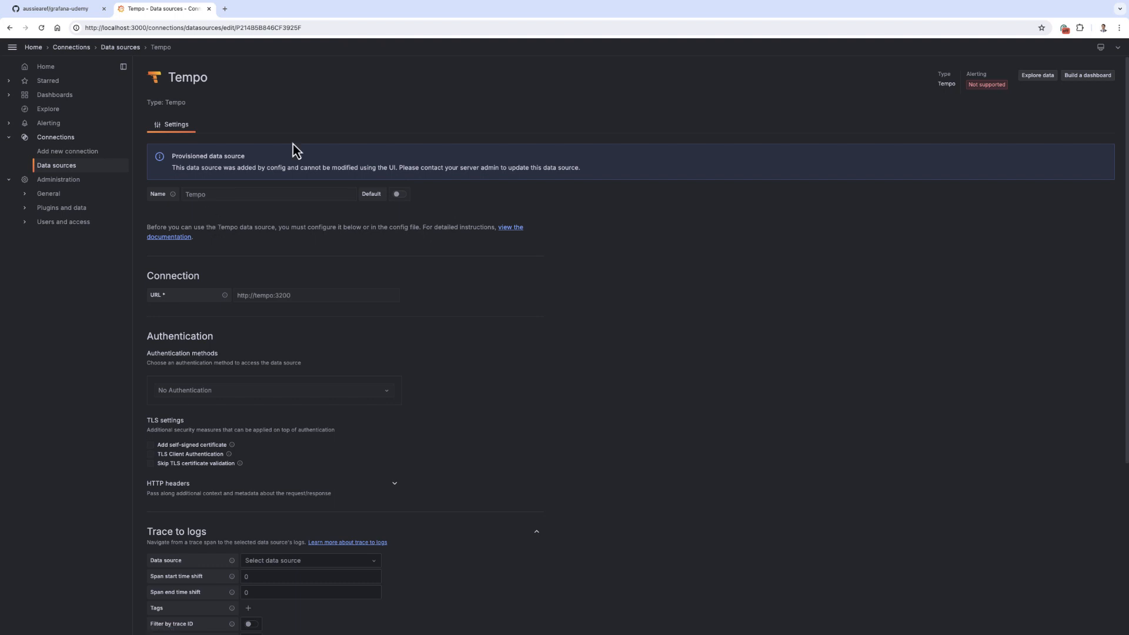
left_click(1036, 75)
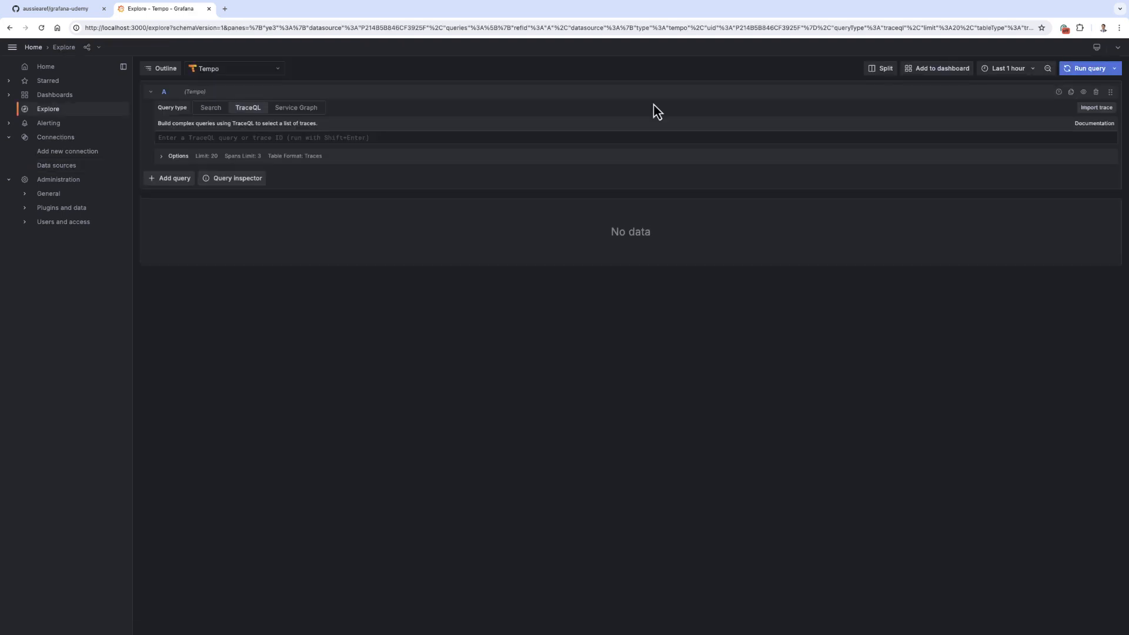
left_click(210, 107)
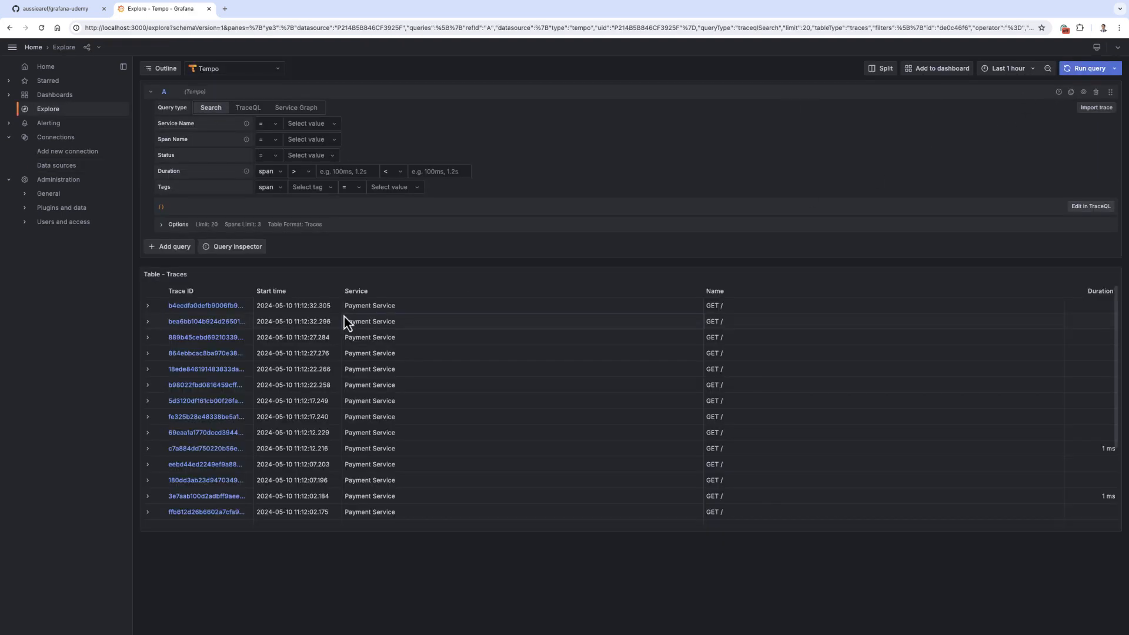
left_click(206, 337)
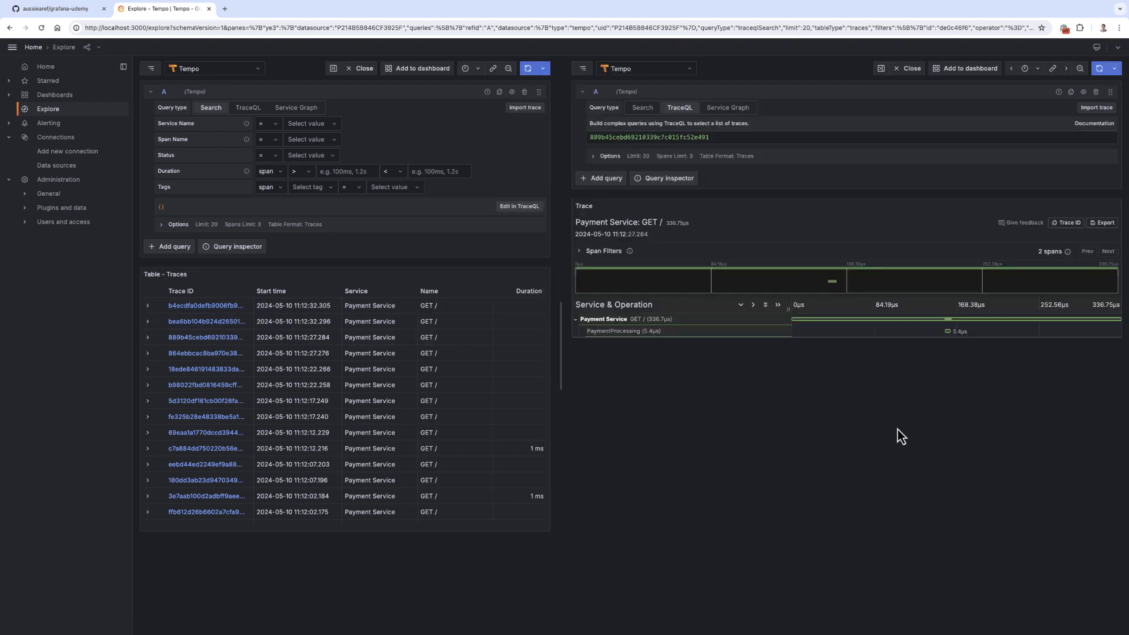
mouse_move(736, 406)
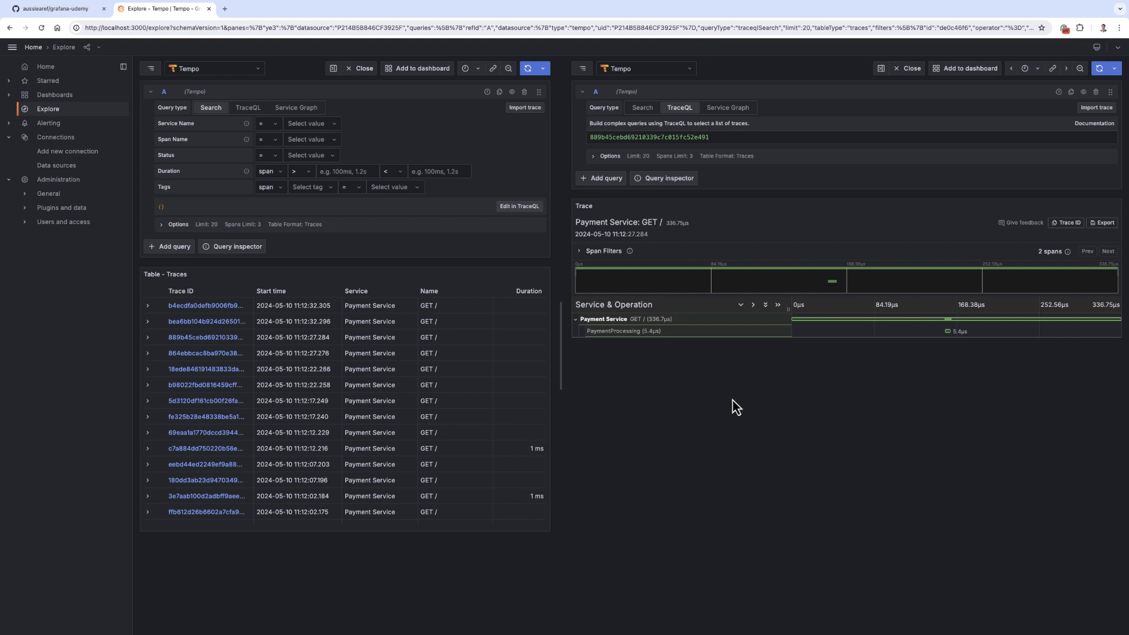
mouse_move(64, 180)
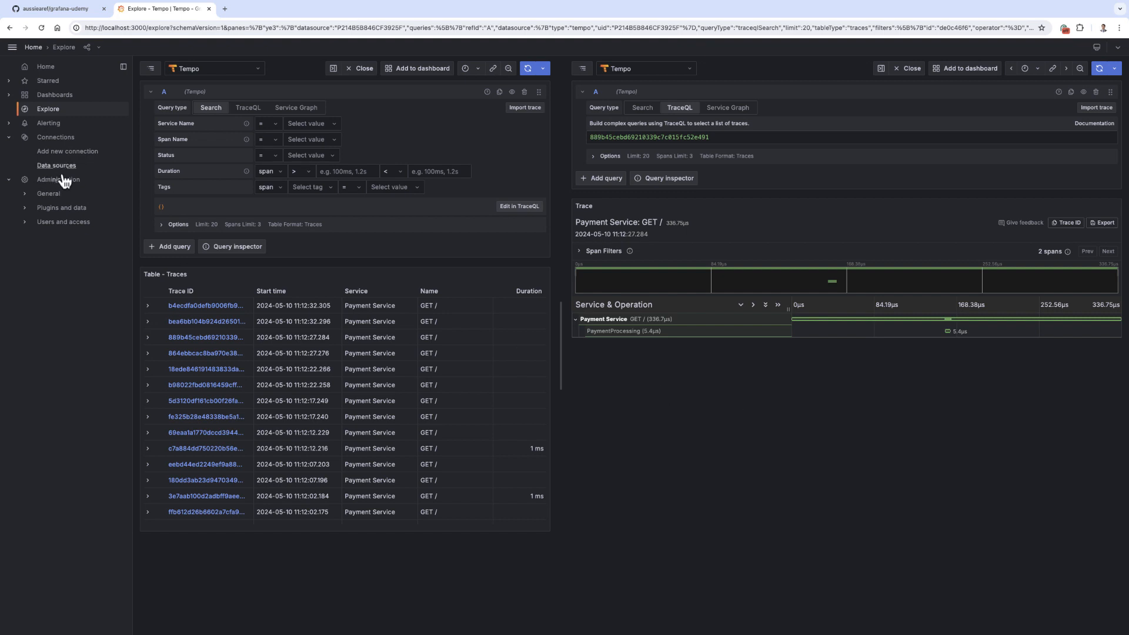
left_click(45, 66)
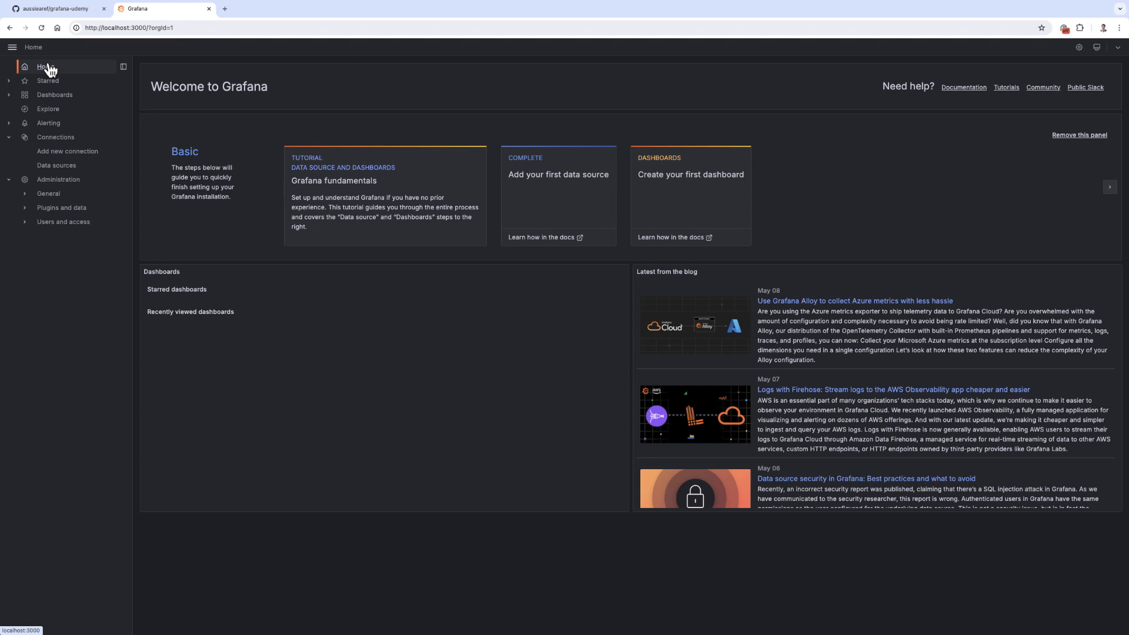
mouse_move(469, 401)
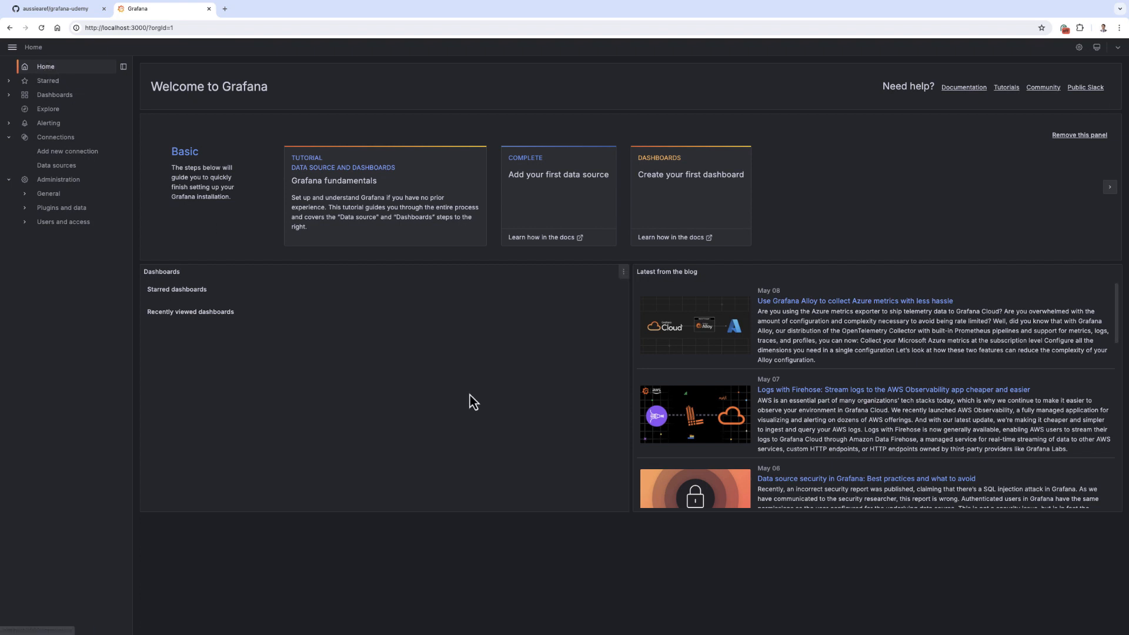